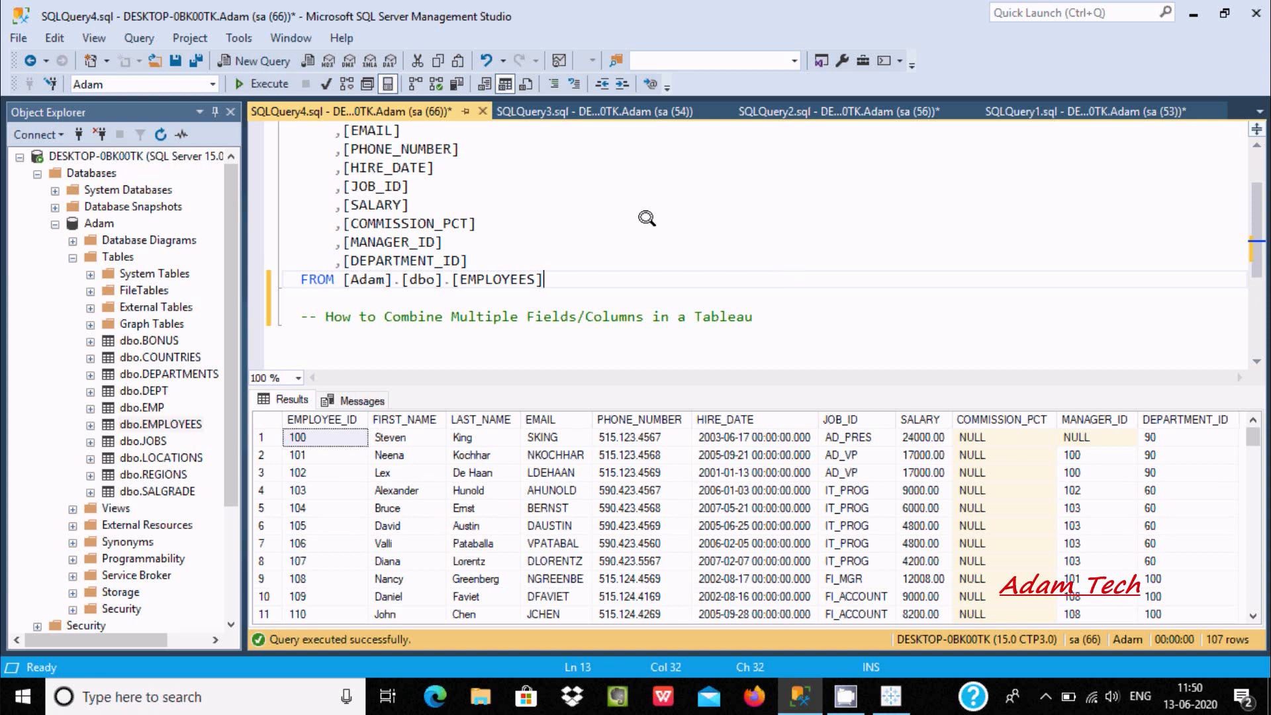
mouse_move(539, 327)
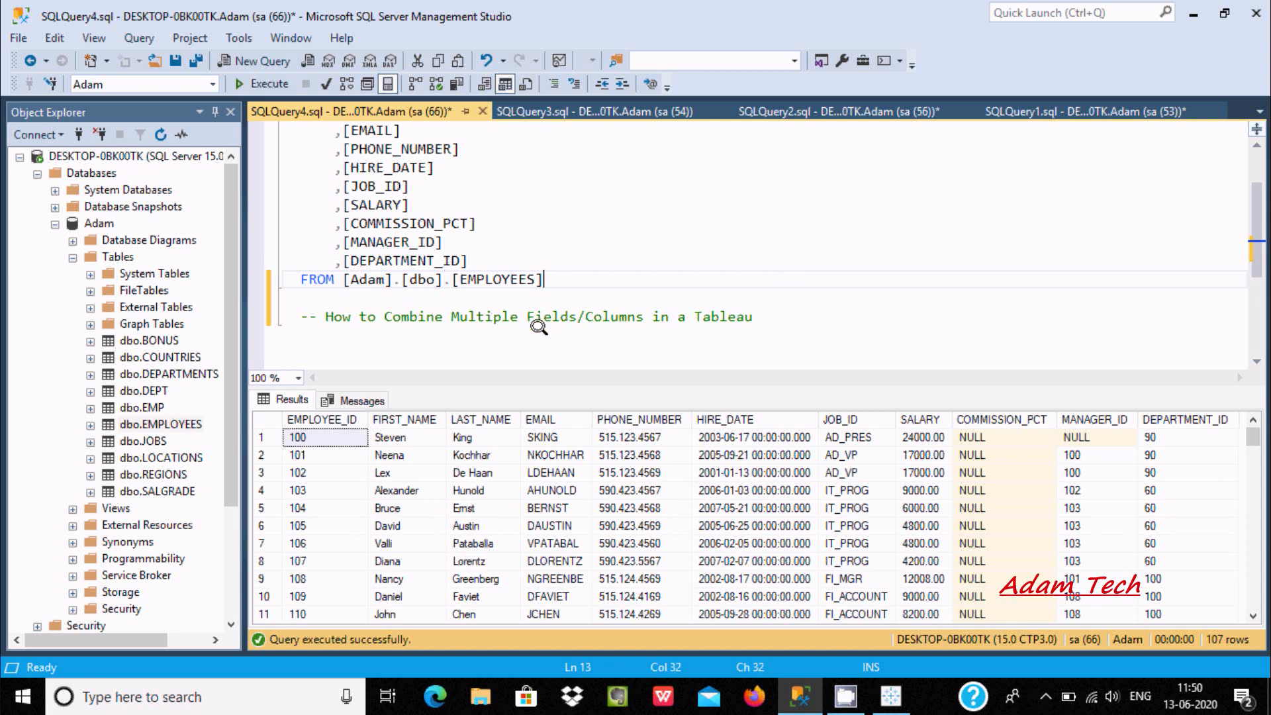
mouse_move(653, 316)
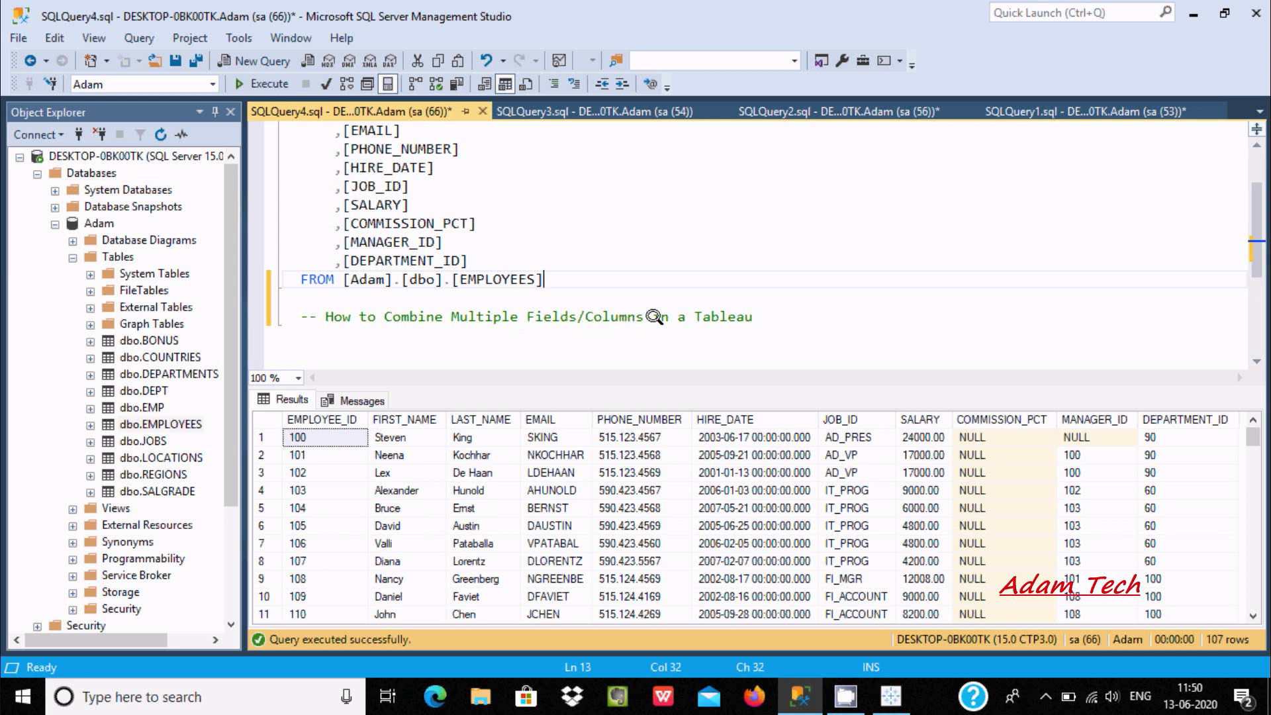
mouse_move(587, 221)
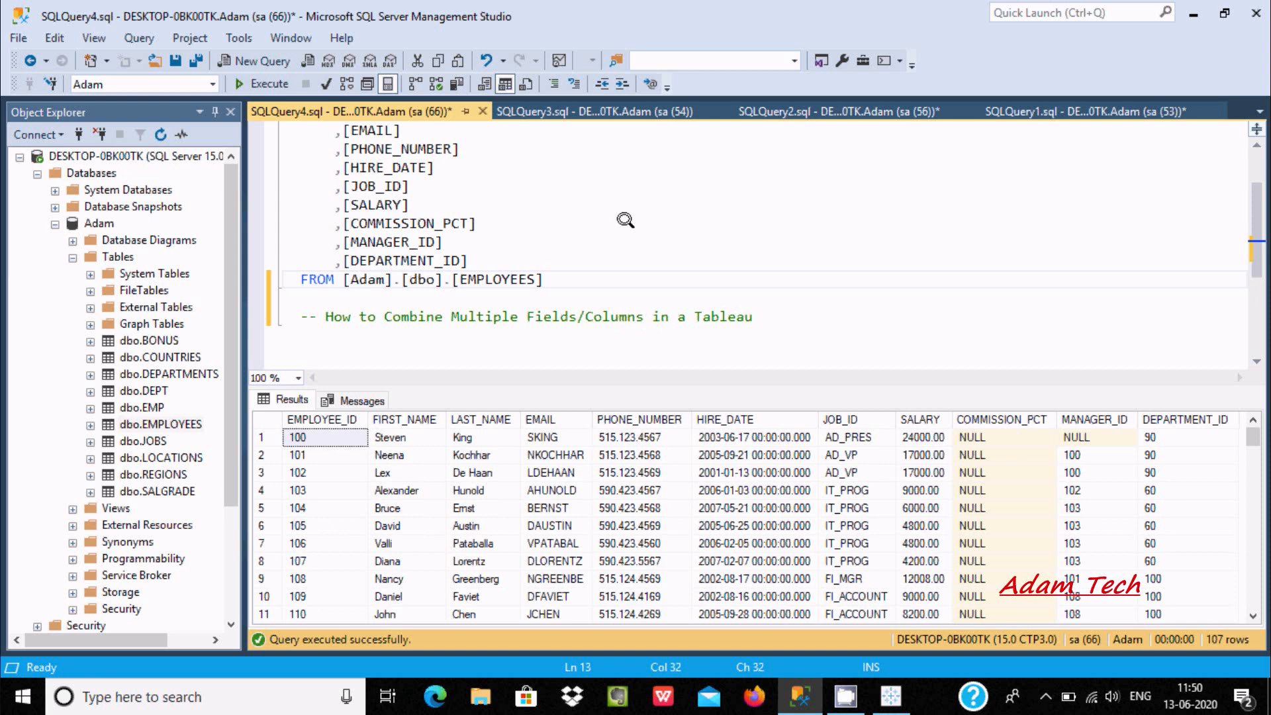
mouse_move(171, 424)
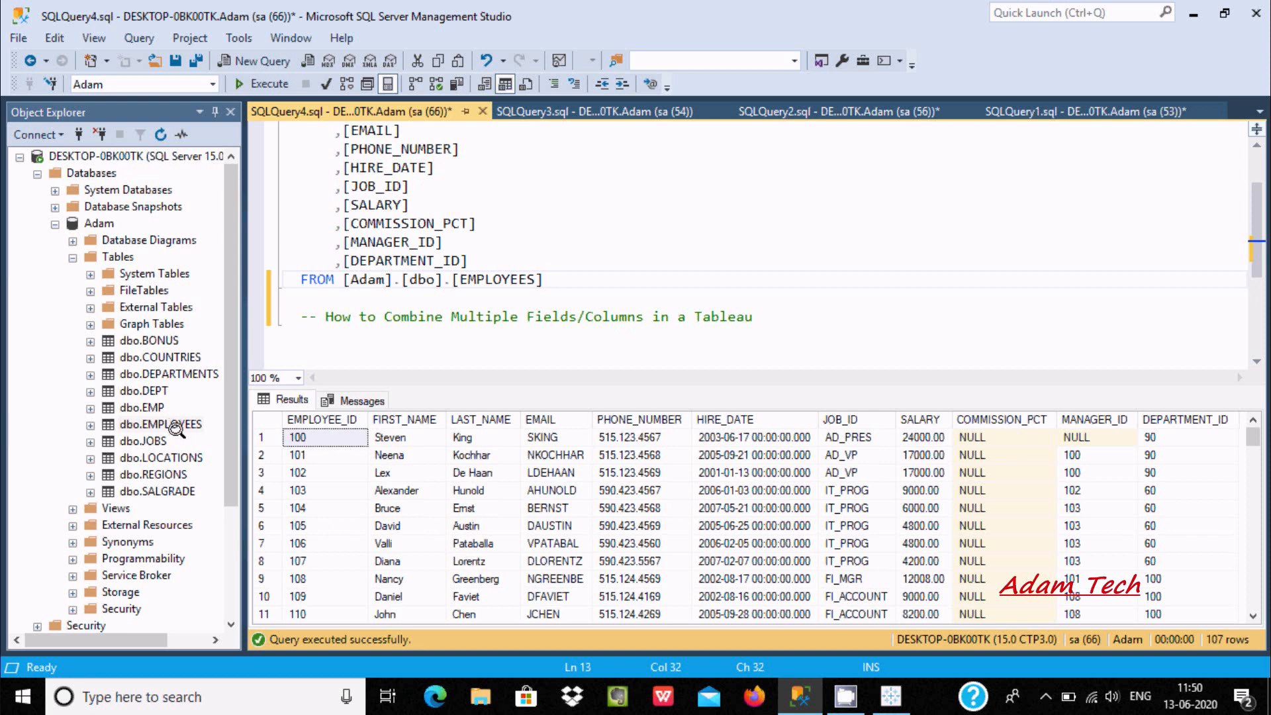
Bring up the Data menu to reach the New Data Source option.
left_click(499, 279)
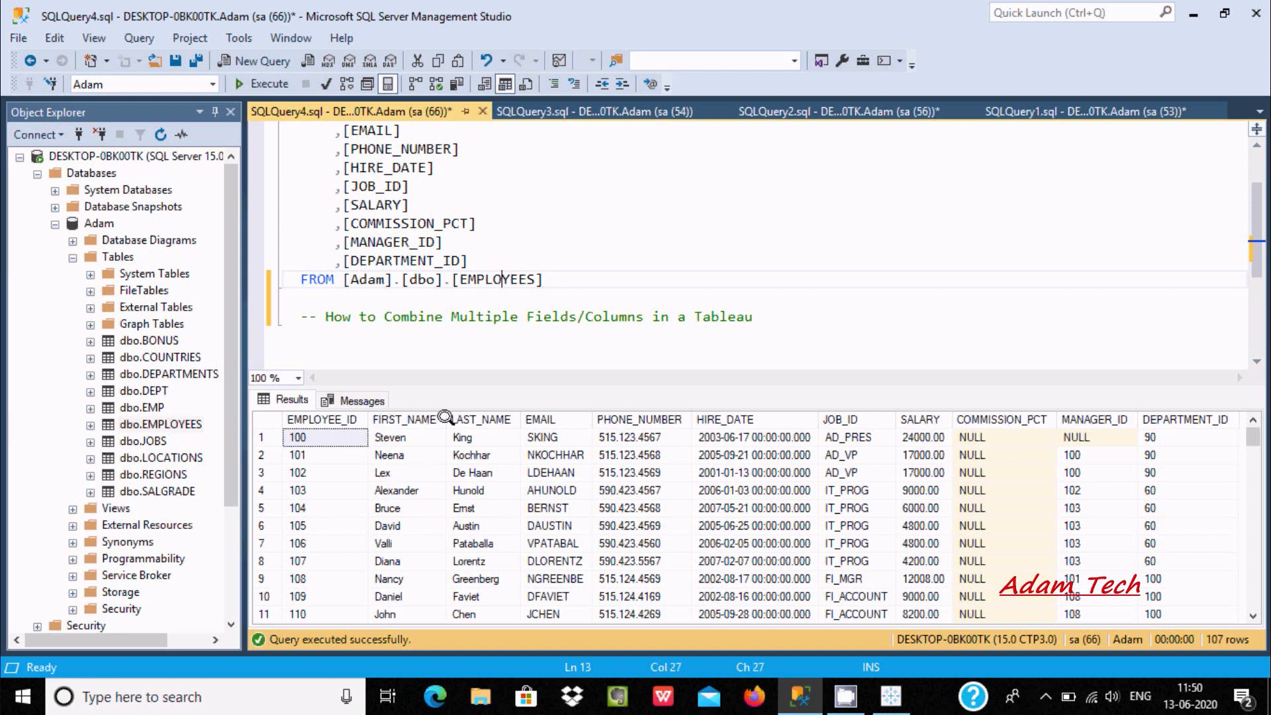
left_click(474, 224)
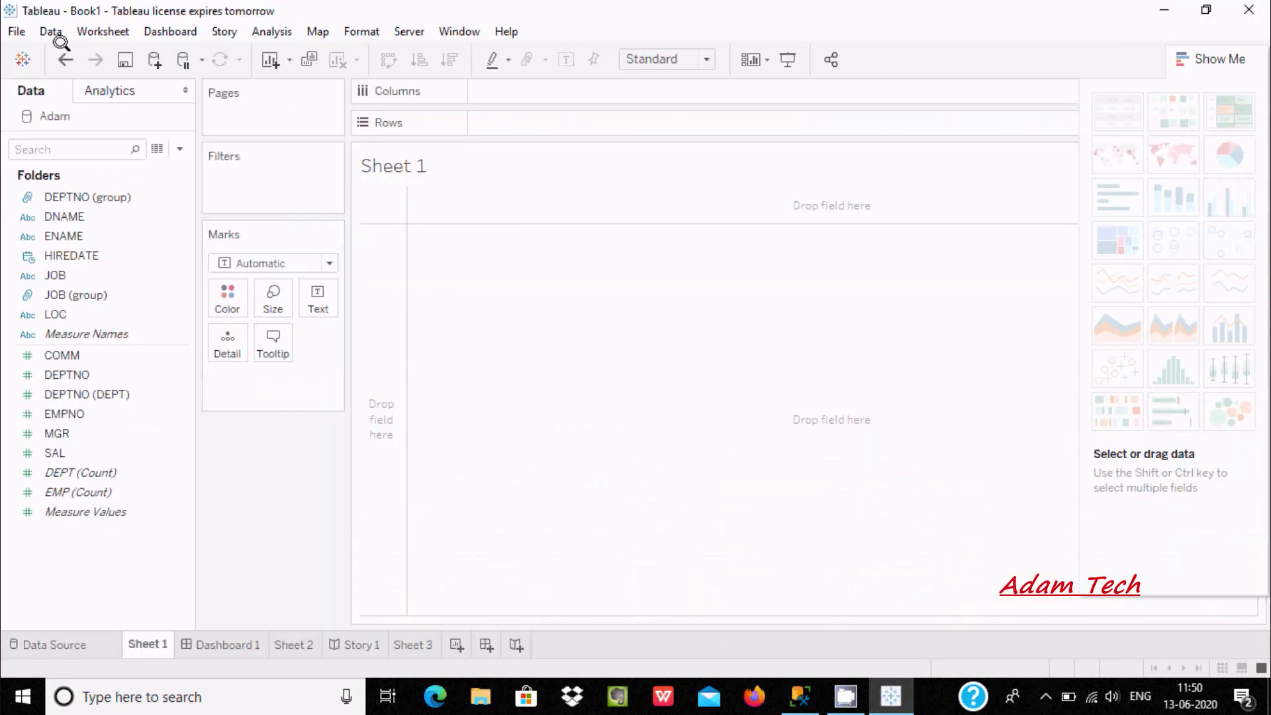
mouse_move(517, 316)
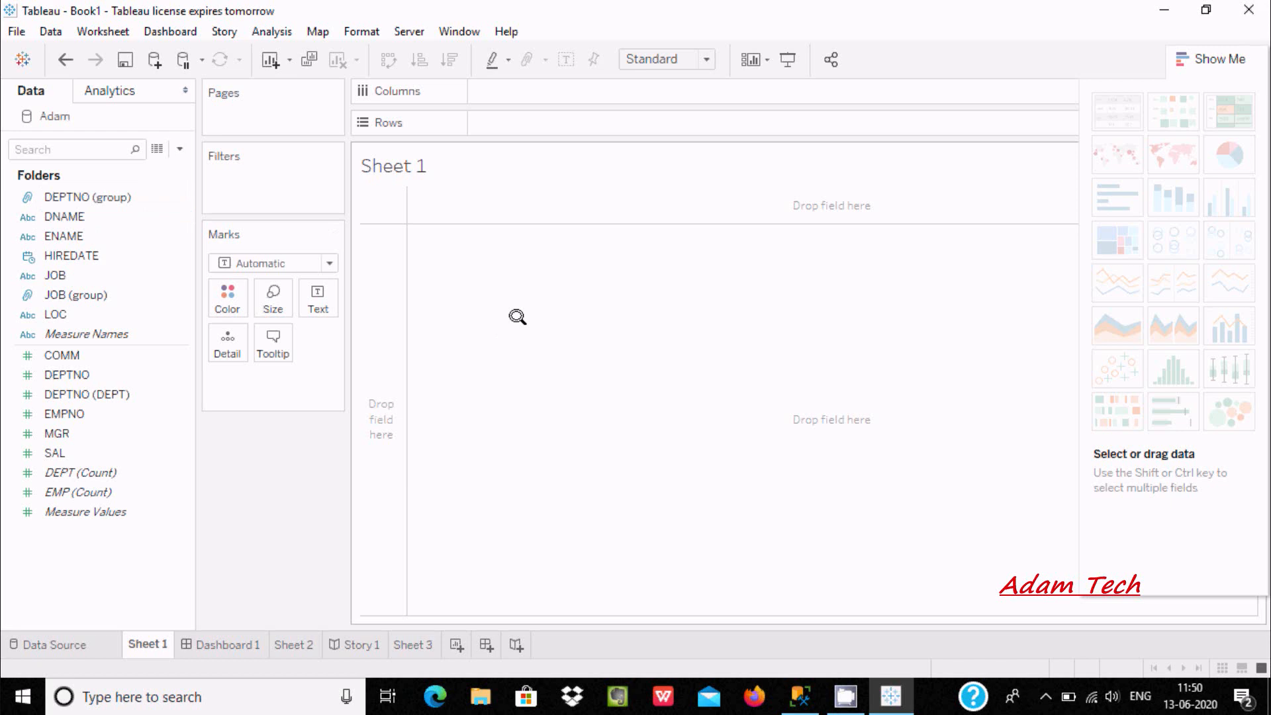
left_click(51, 31)
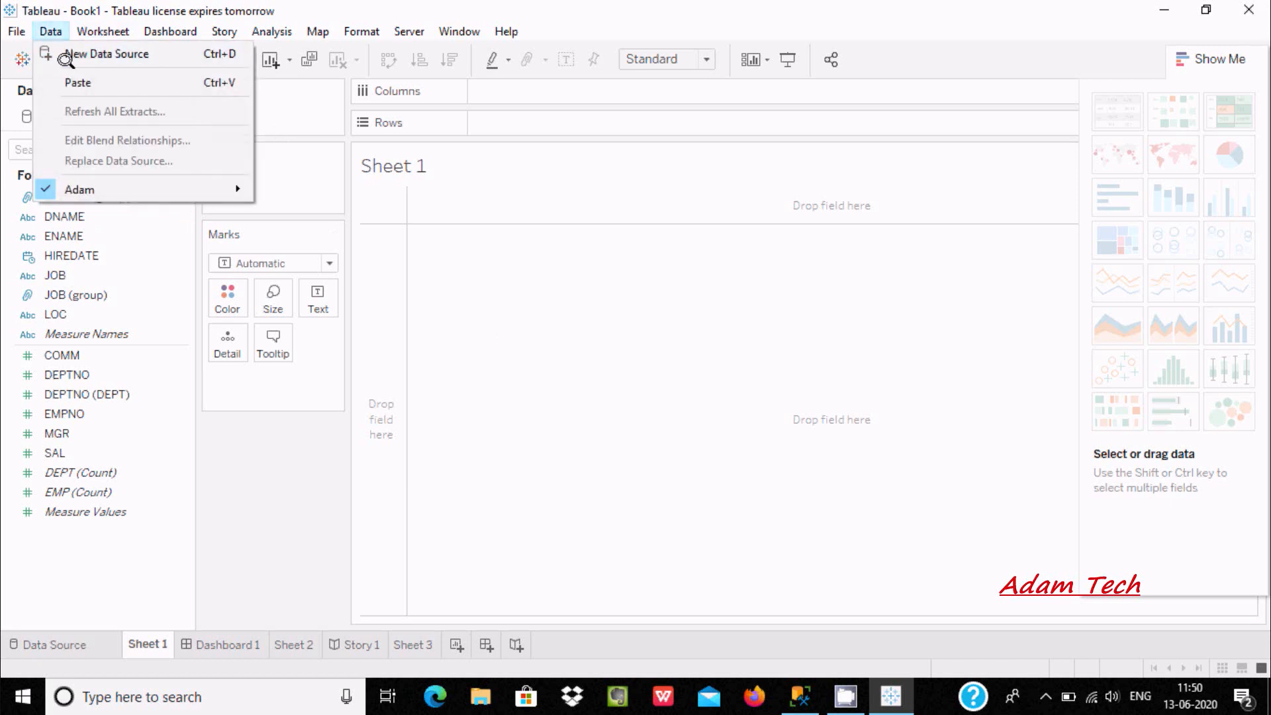
Connect to Microsoft SQL Server on localhost, Adam database, with username and password, and sign in.
left_click(106, 53)
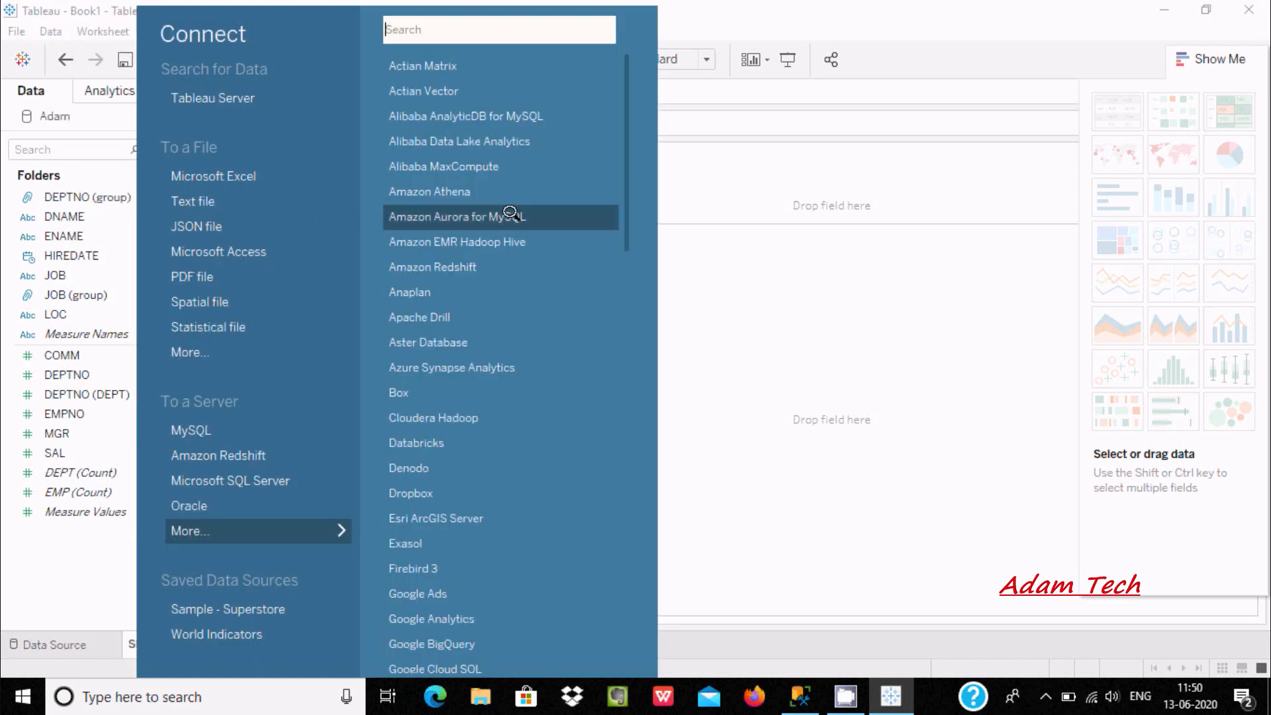
mouse_move(221, 534)
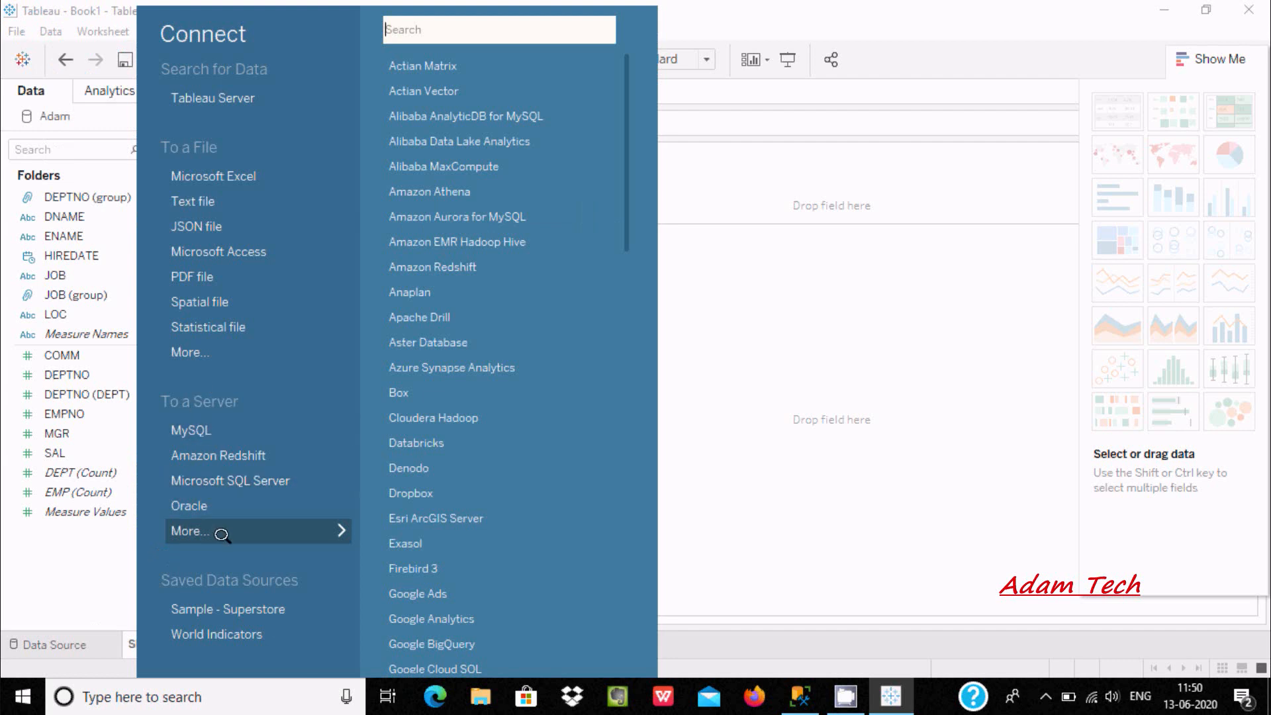
left_click(230, 481)
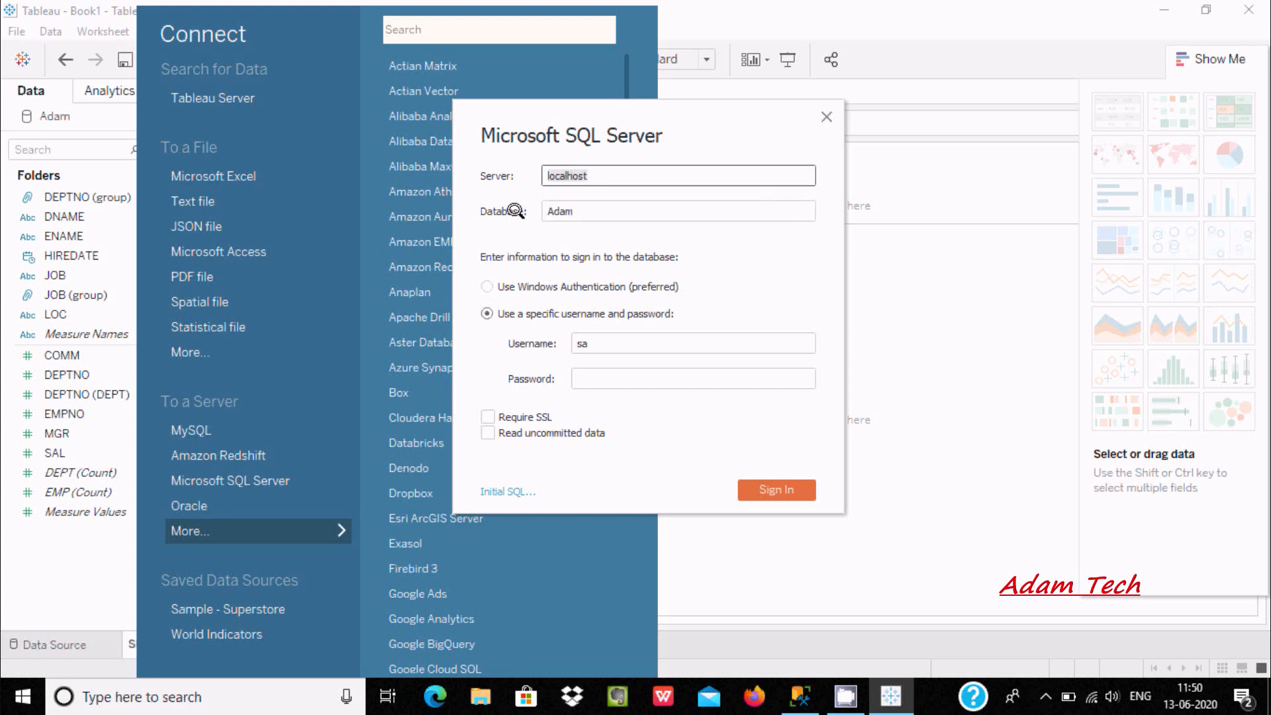
mouse_move(581, 365)
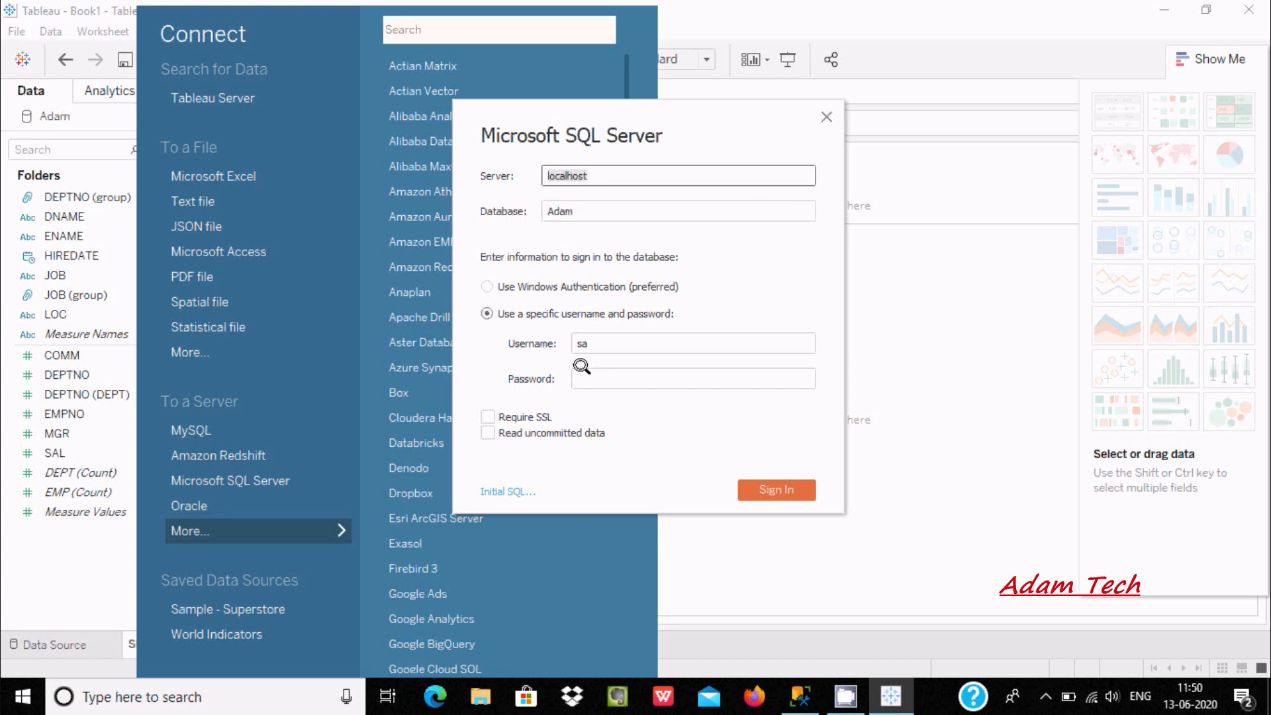
left_click(678, 174)
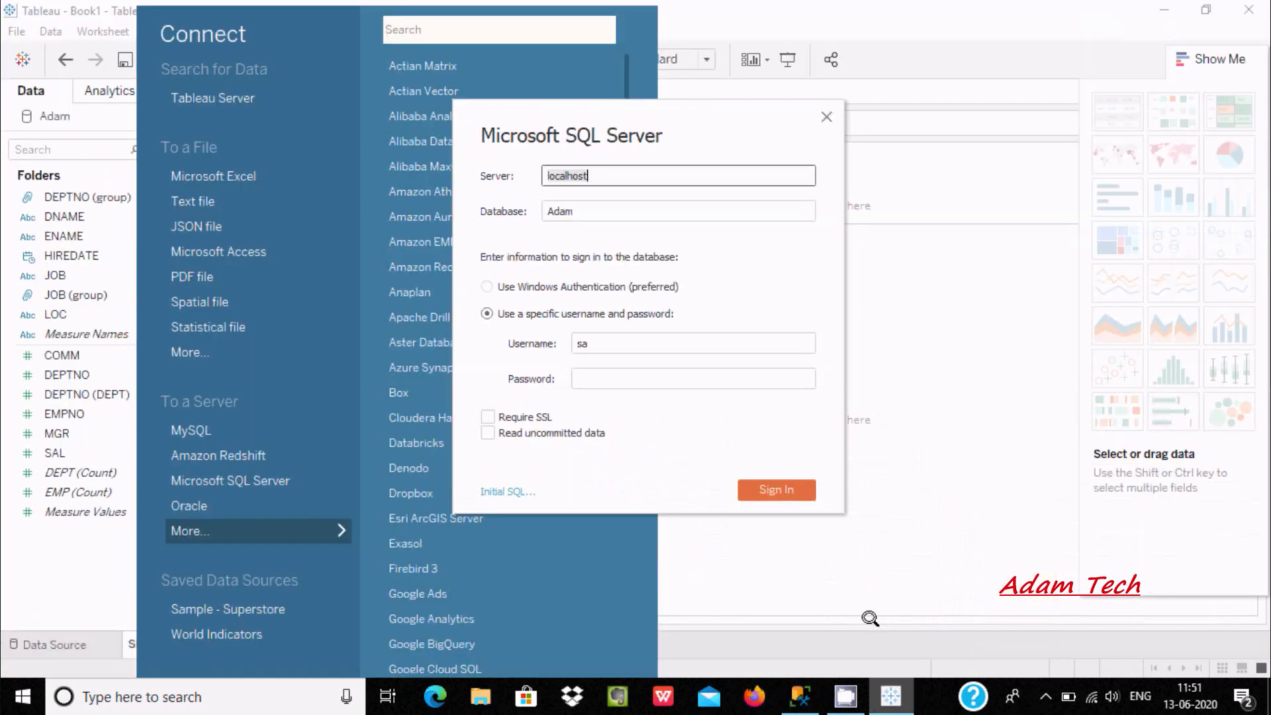
left_click(692, 379)
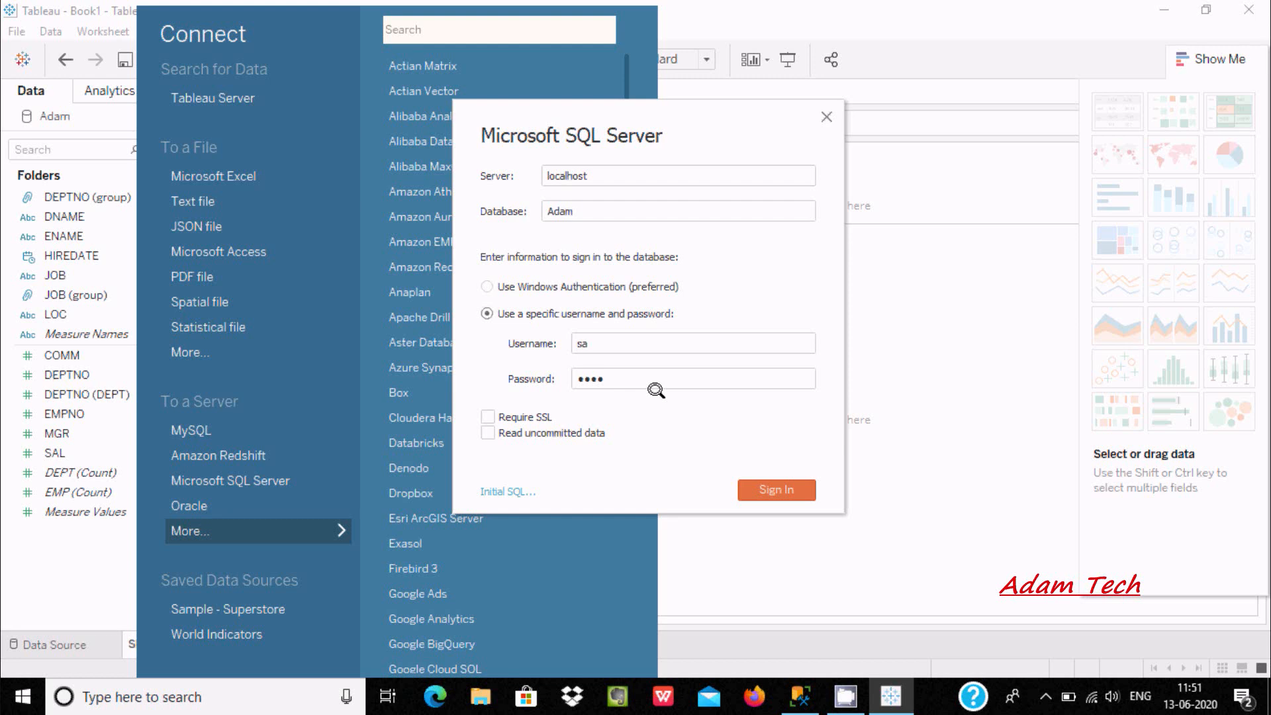
left_click(774, 490)
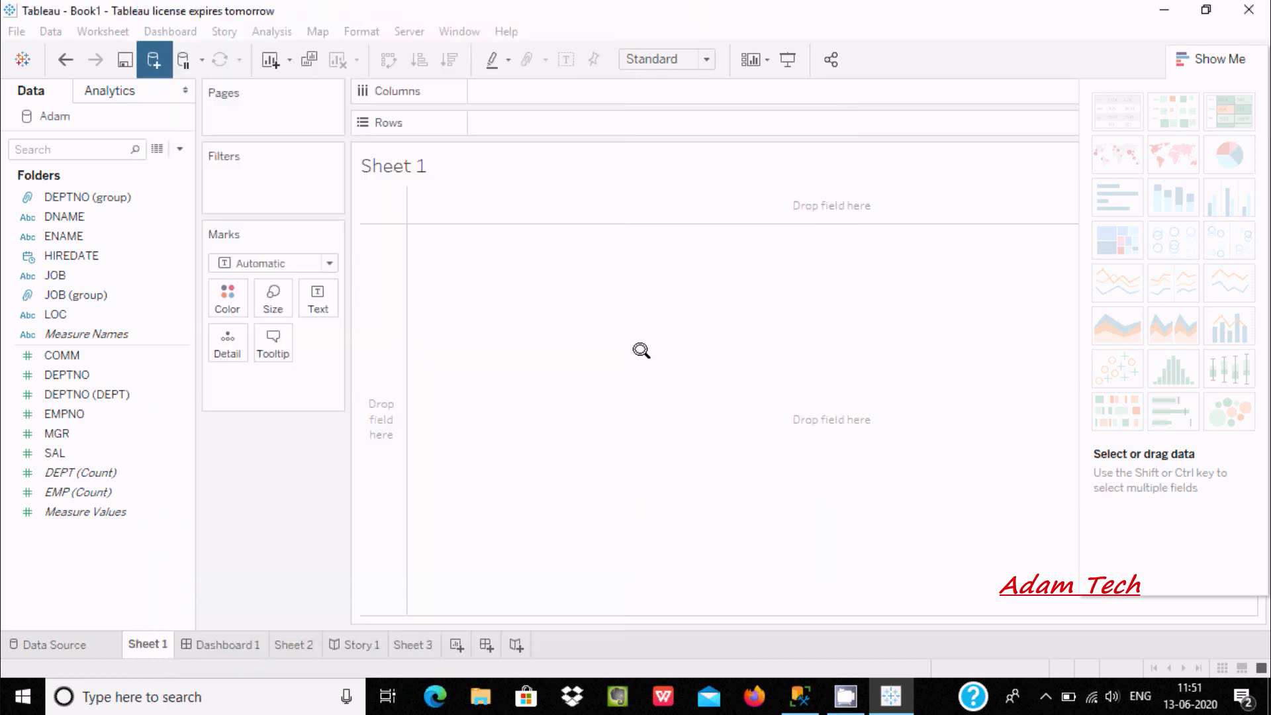
Add the EMPLOYEES table on the Data Source page and return to Sheet 1.
left_click(49, 644)
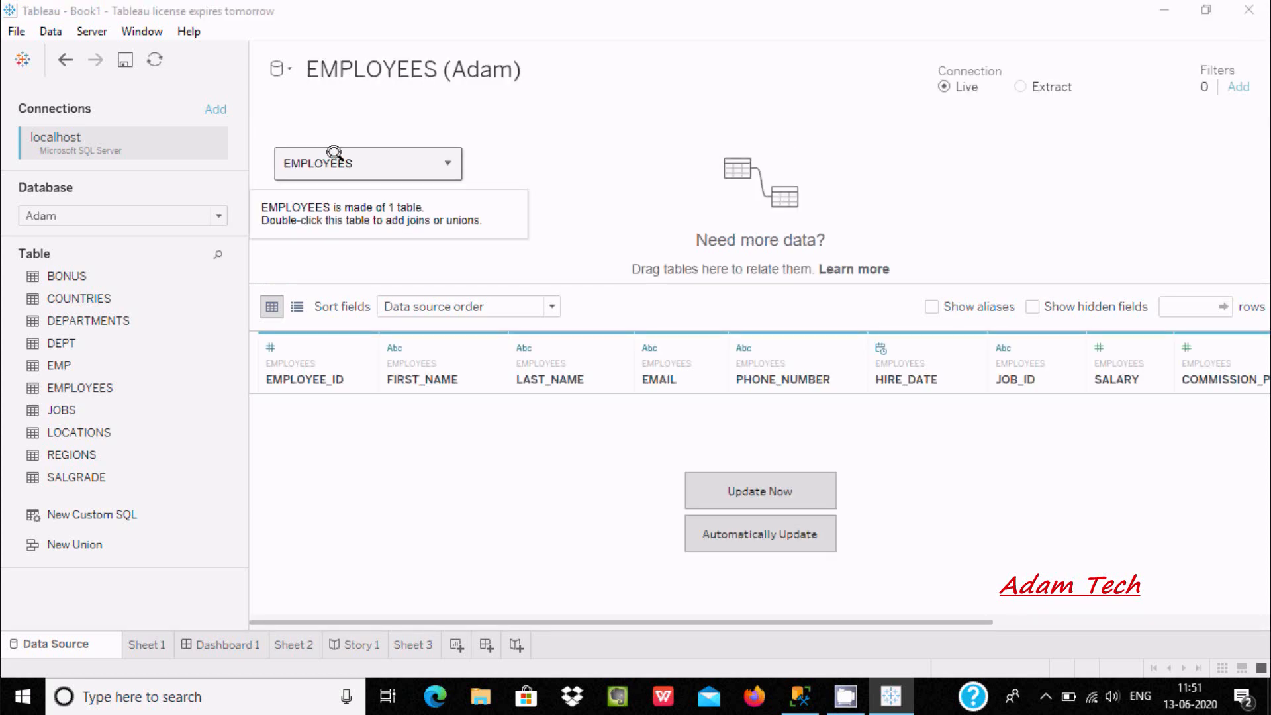
left_click(147, 644)
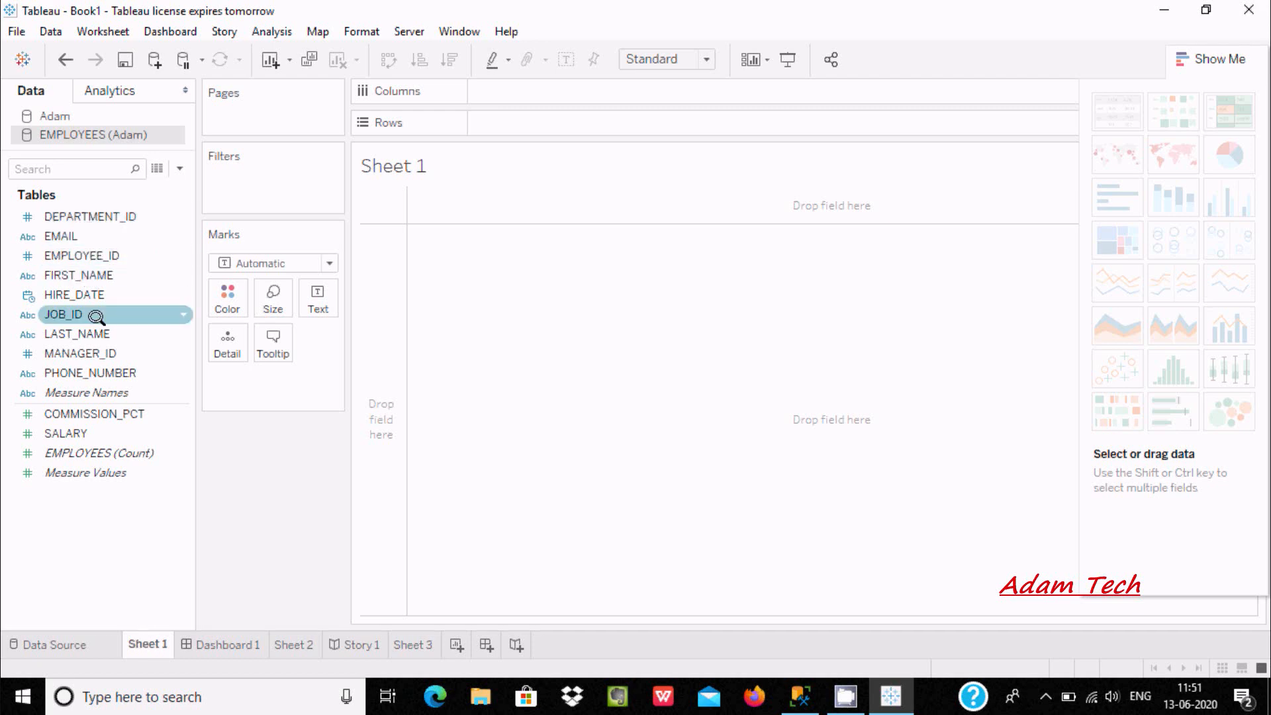
left_click(94, 414)
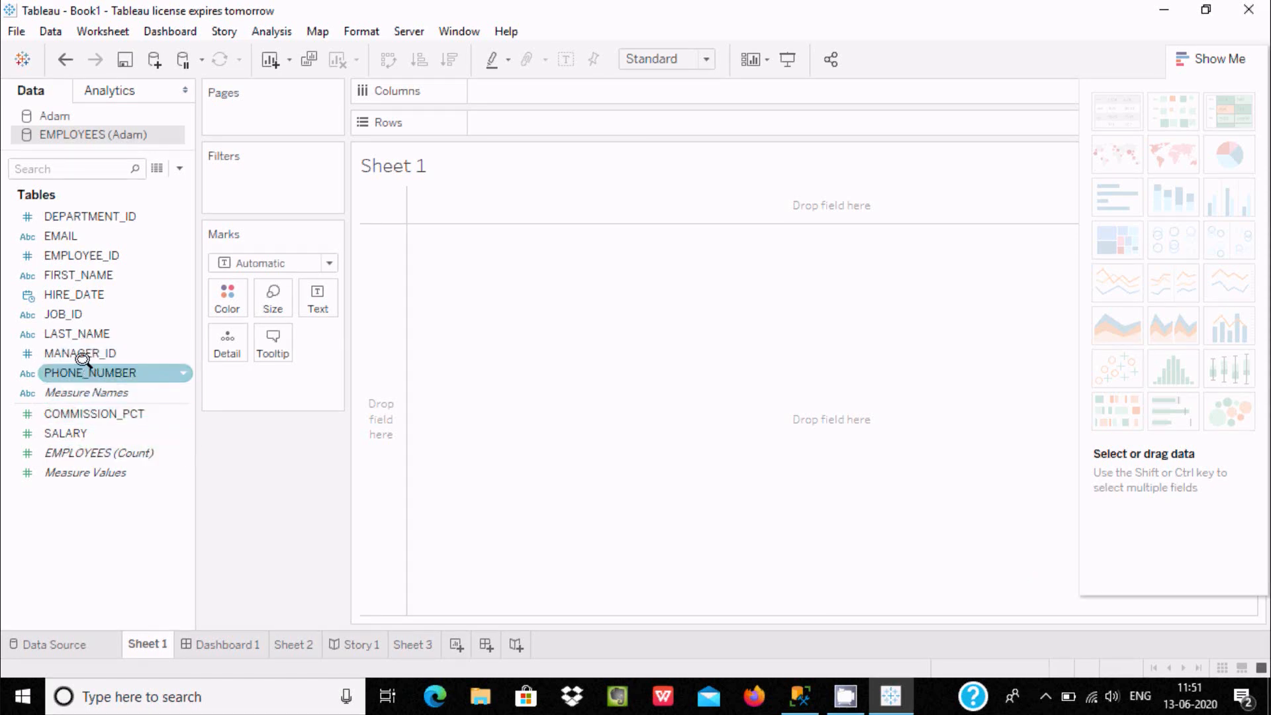
left_click(78, 276)
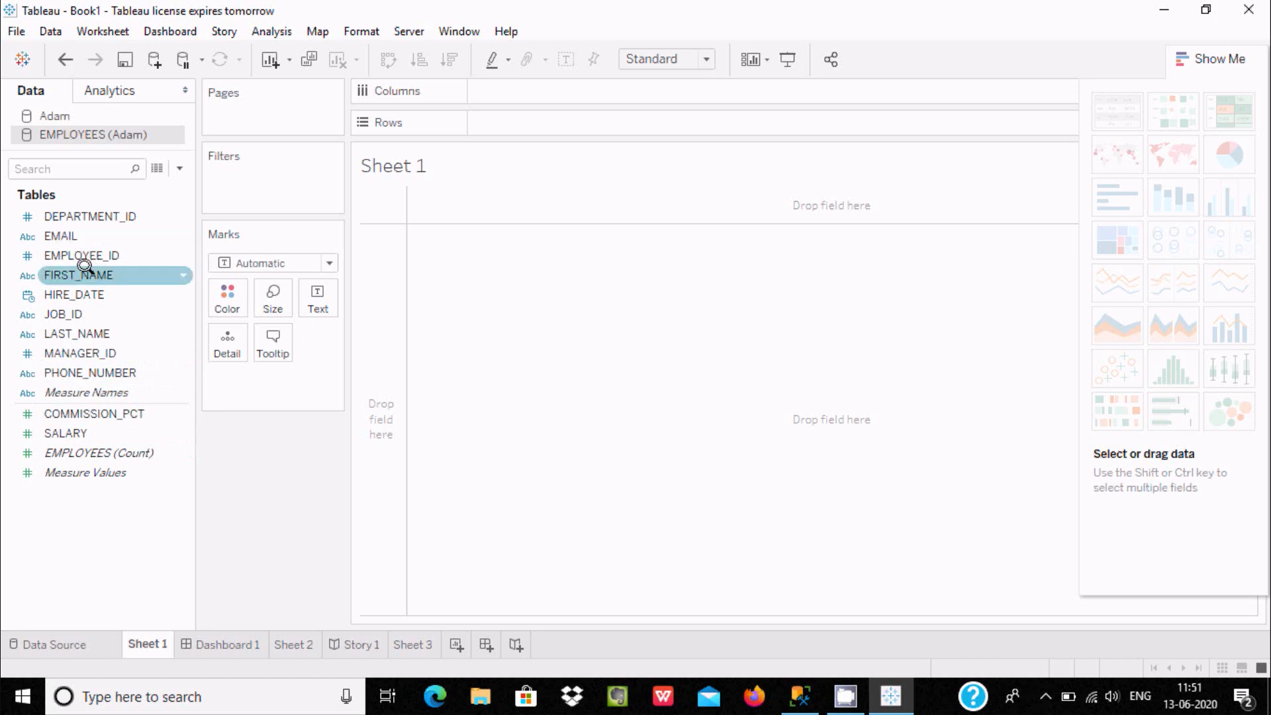
Create calculated field Calculation1 as [FIRST_NAME] + " " + [LAST_NAME] from the FIRST_NAME field.
right_click(79, 275)
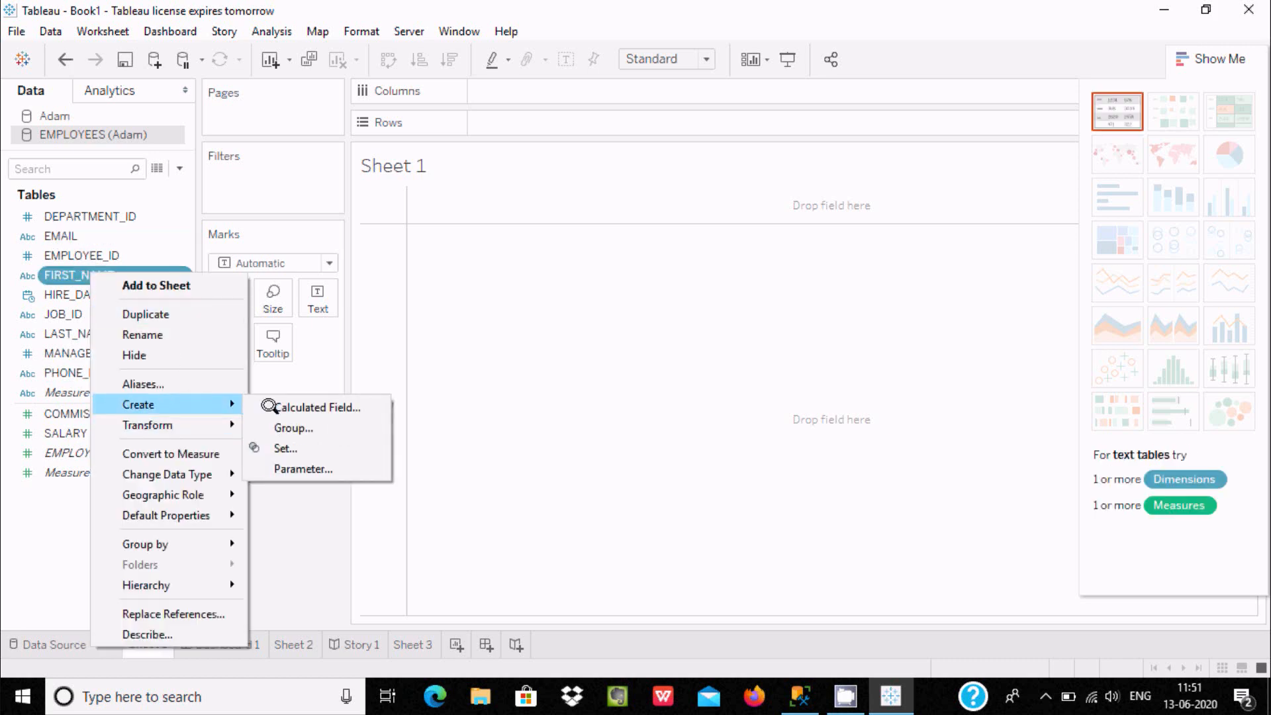
left_click(317, 407)
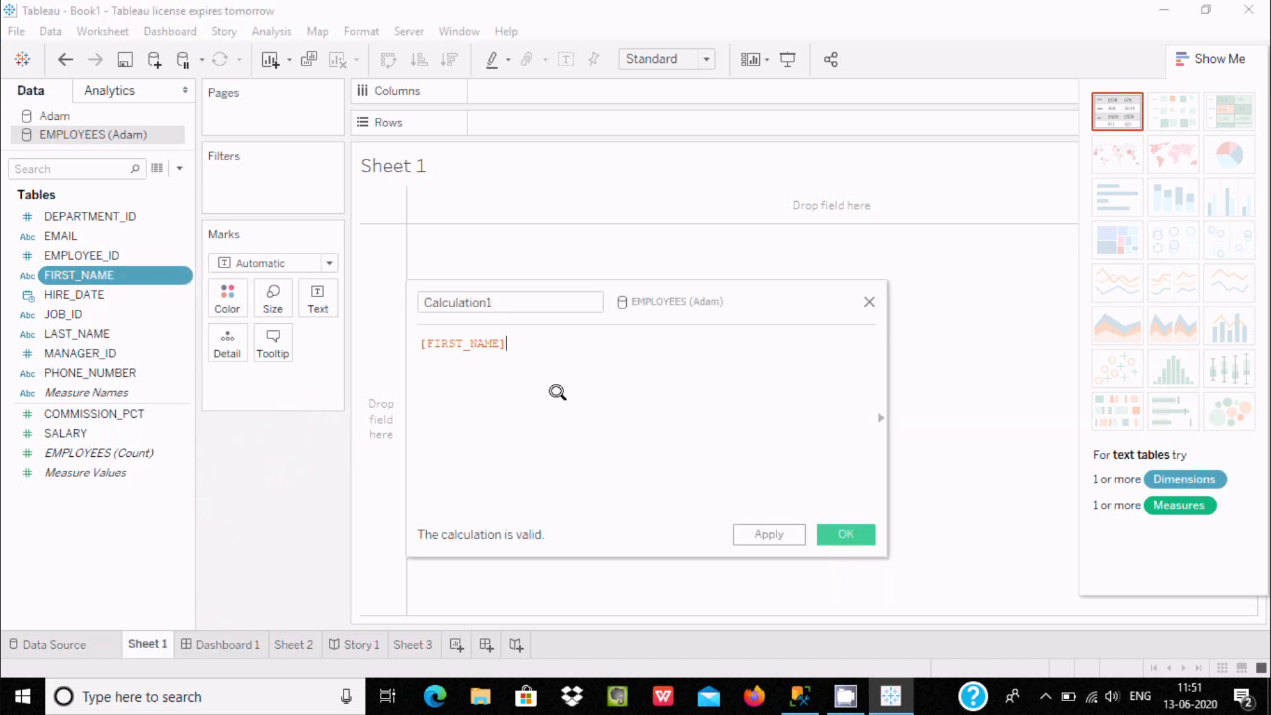
type("+ \" \" +[")
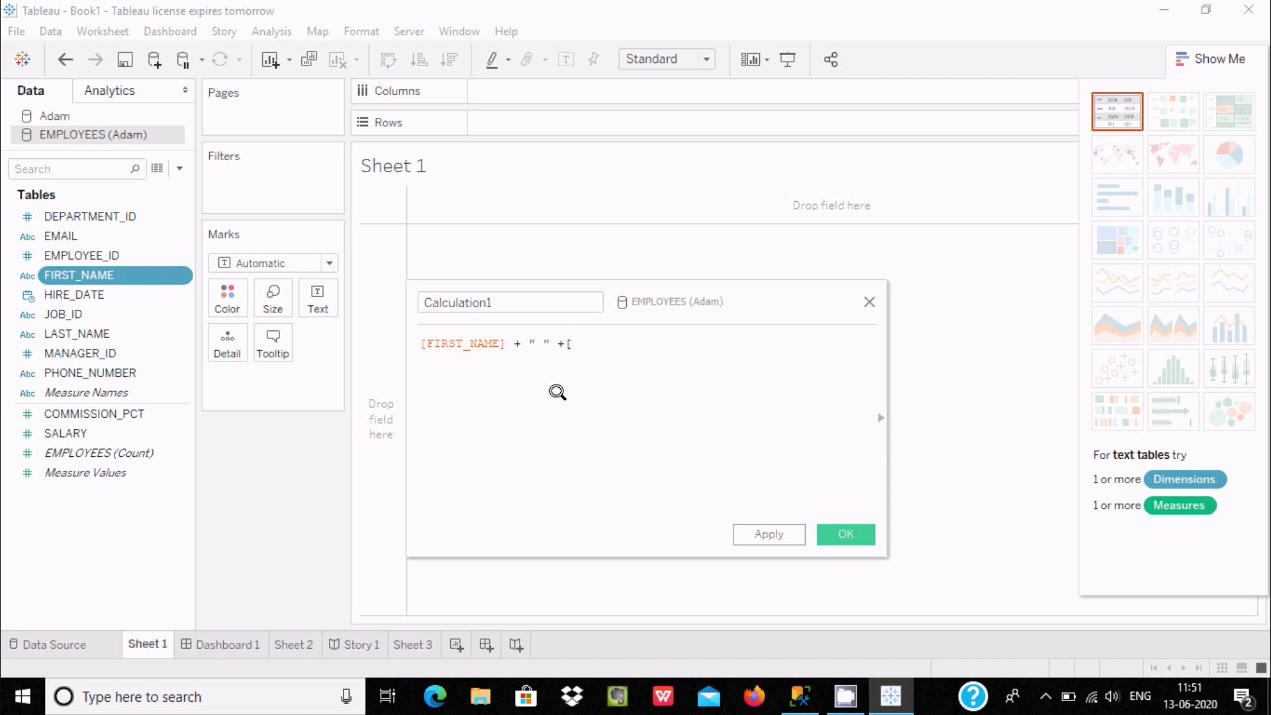
type("LAST_NAME]")
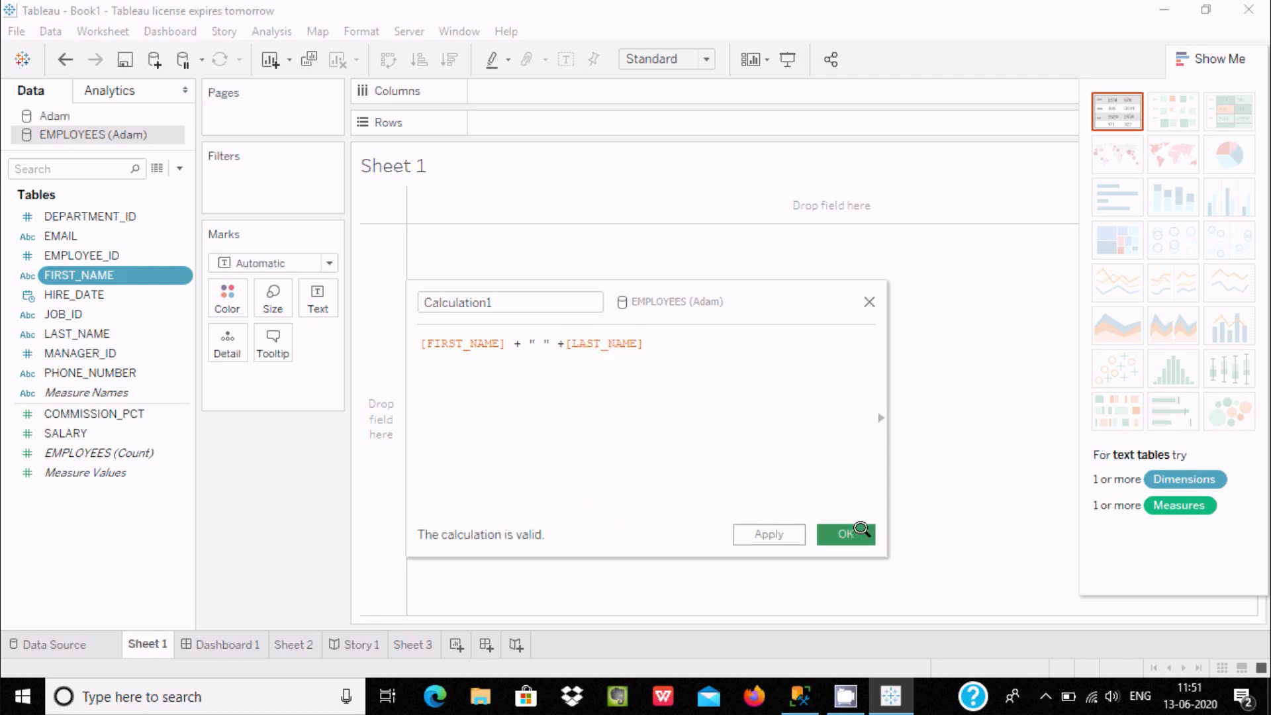
left_click(846, 534)
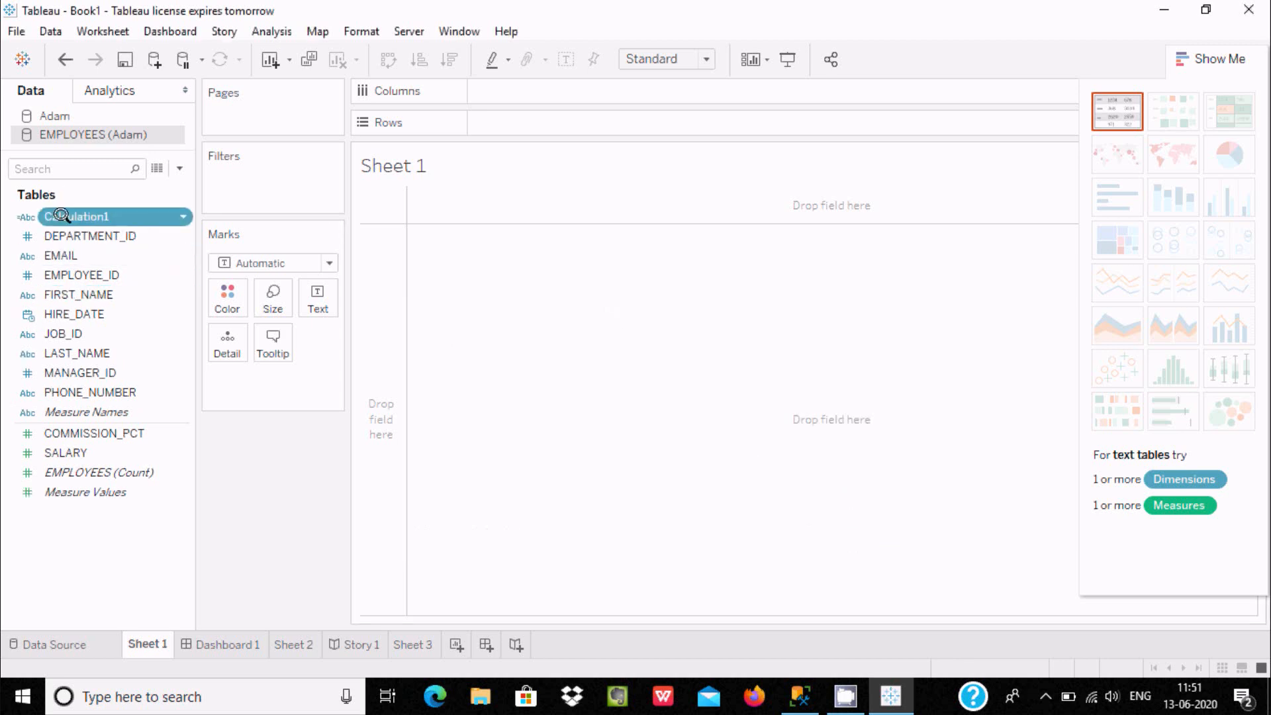
Rename Calculation1 to Full Name in the Data pane.
right_click(76, 216)
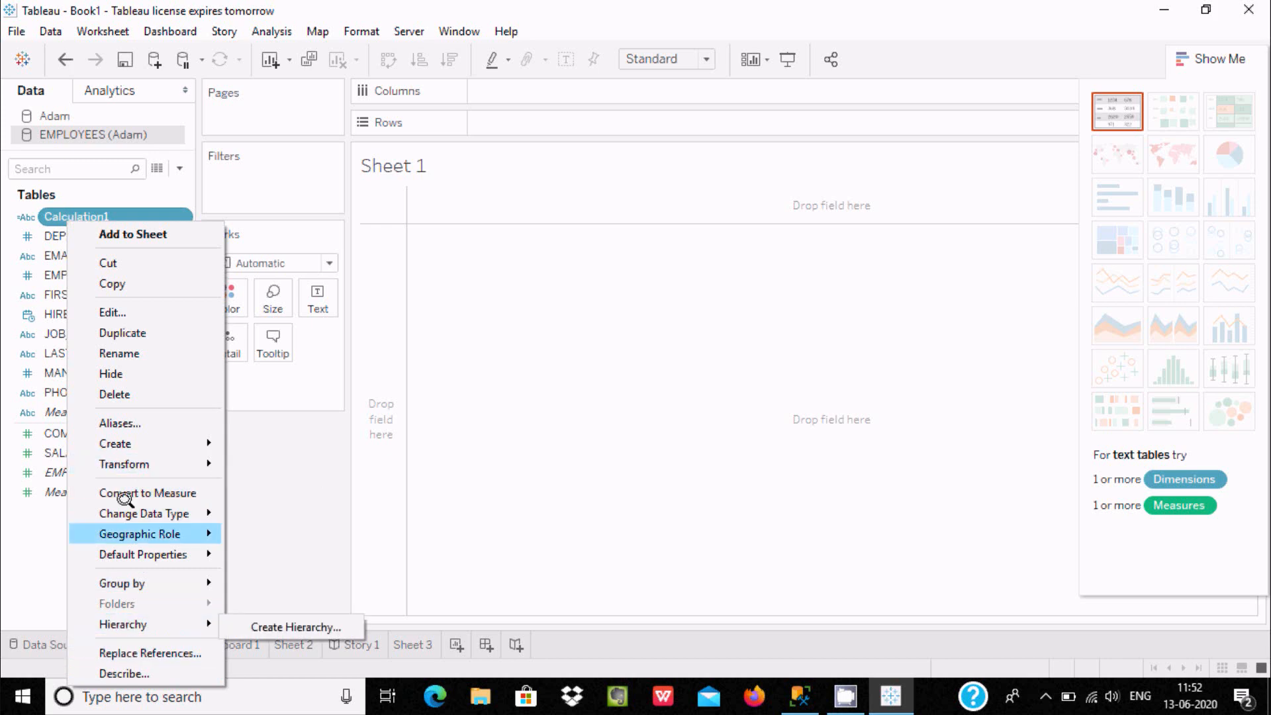
left_click(119, 352)
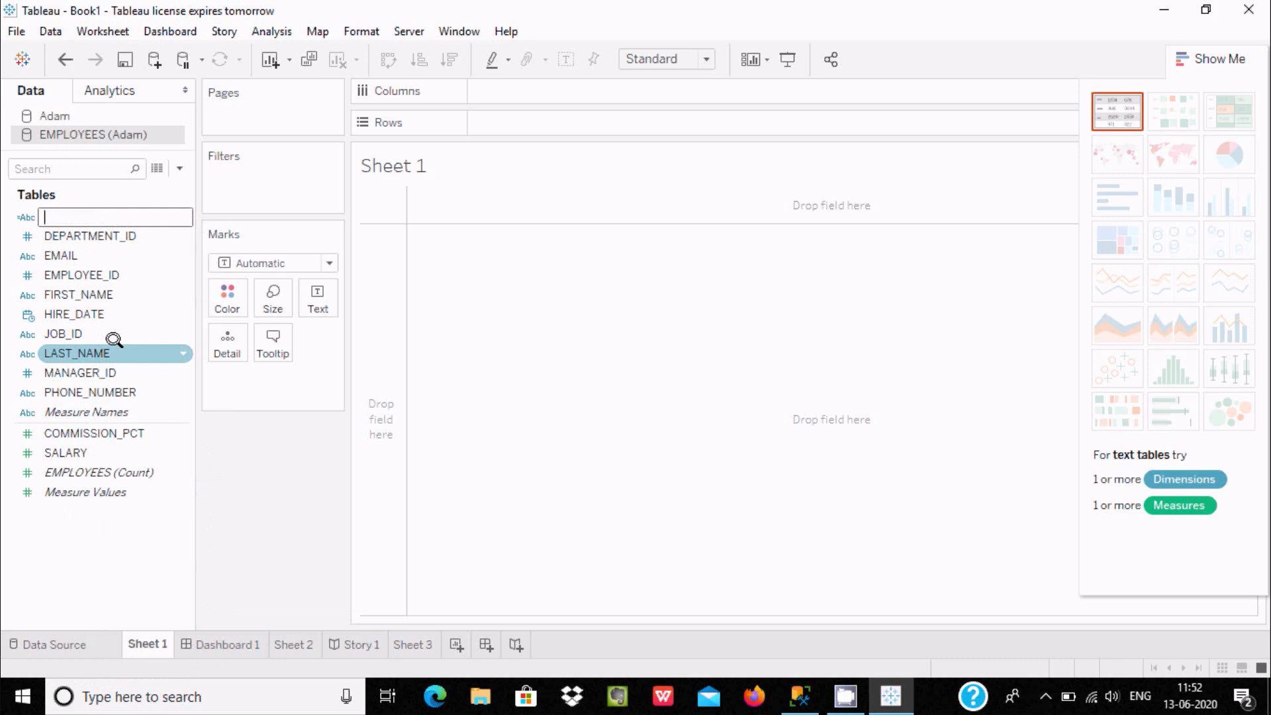
type("Full")
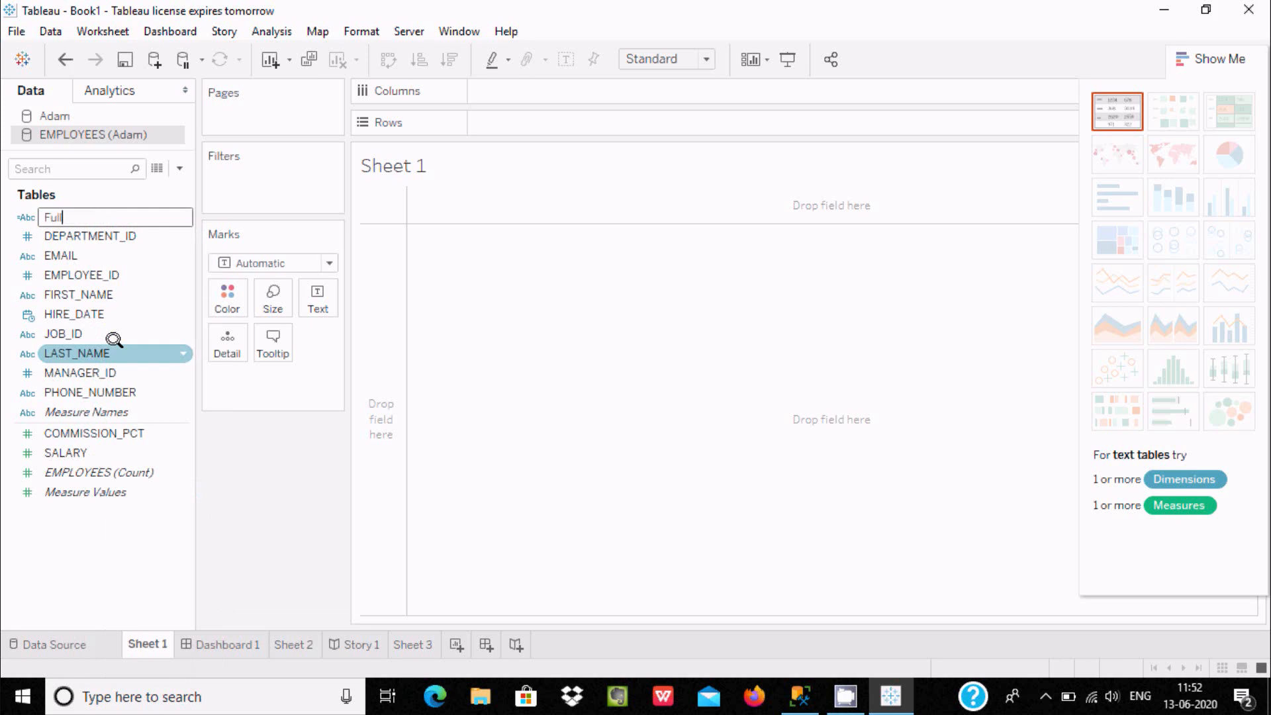
type("Name")
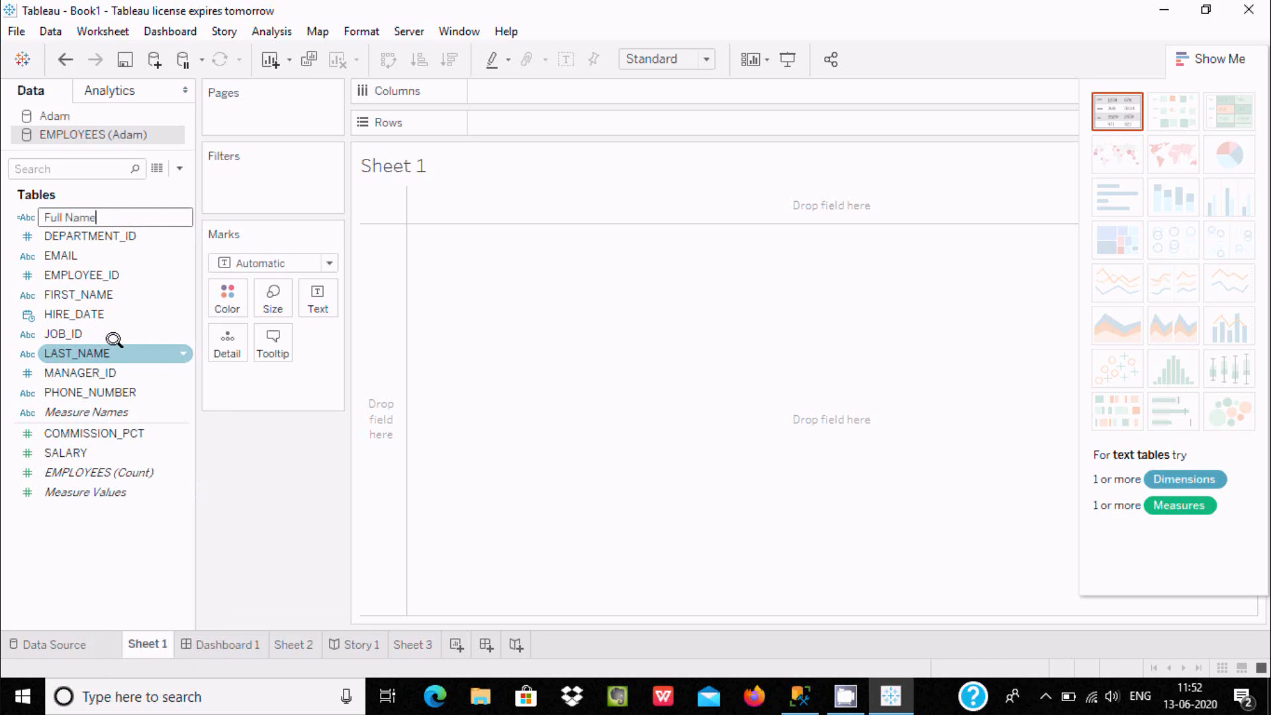
key("Return")
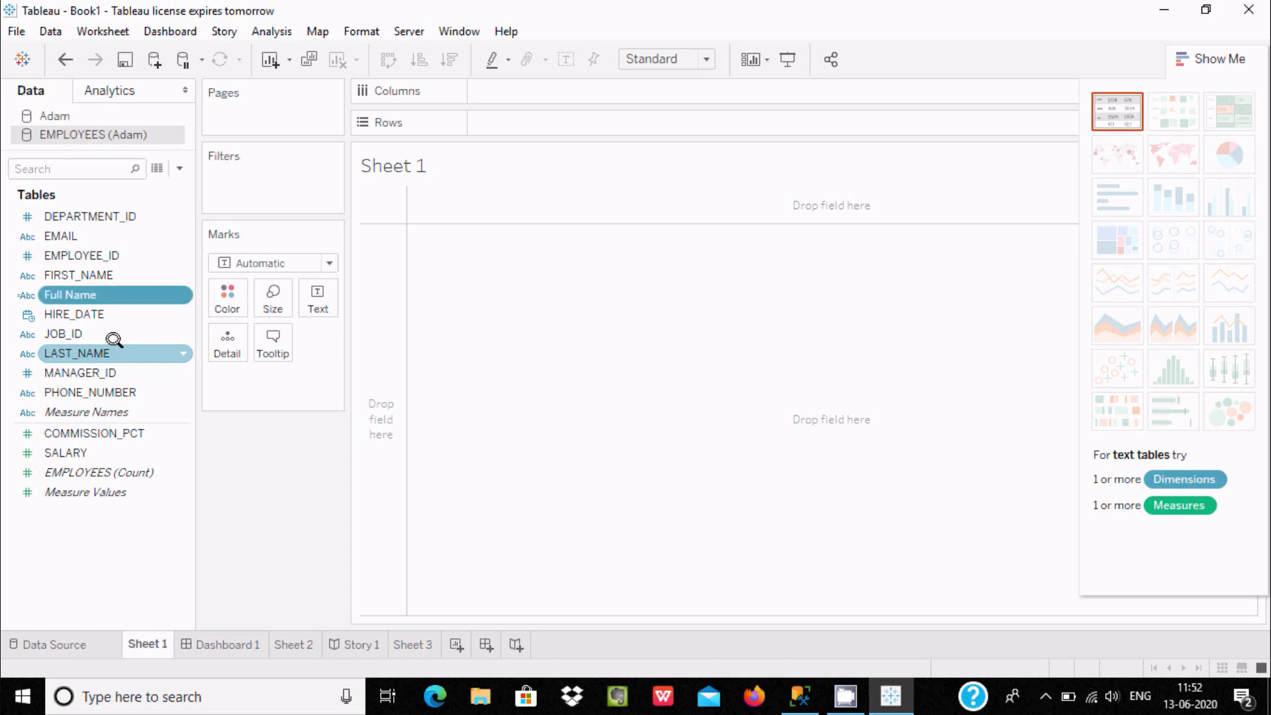
Place FIRST_NAME, Full Name and LAST_NAME on the Rows shelf as a text table.
left_click(72, 294)
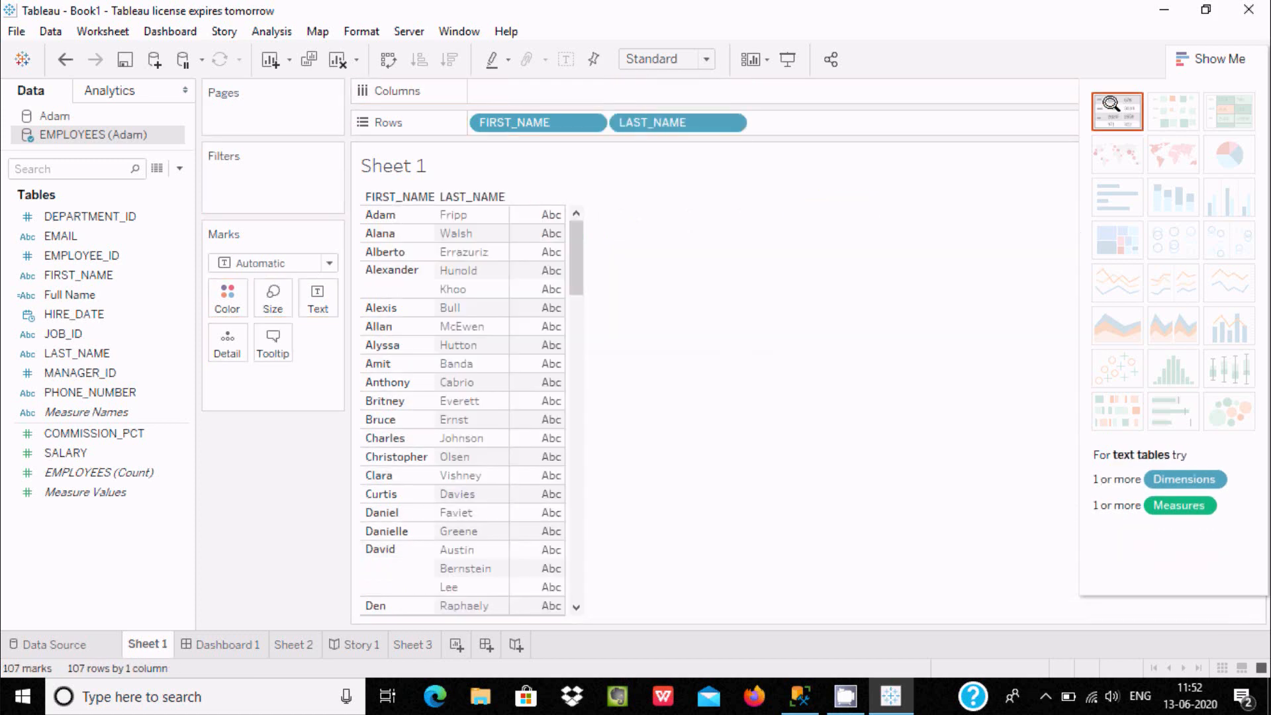
mouse_move(438, 214)
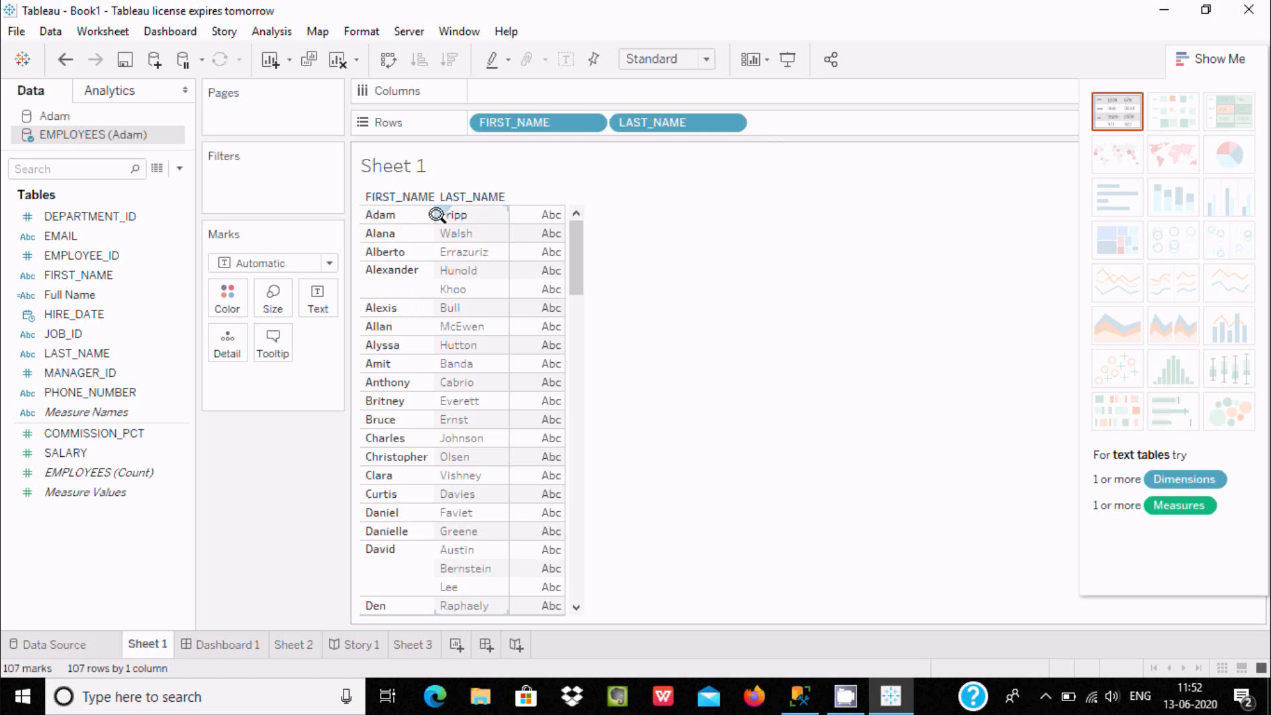
left_click(81, 256)
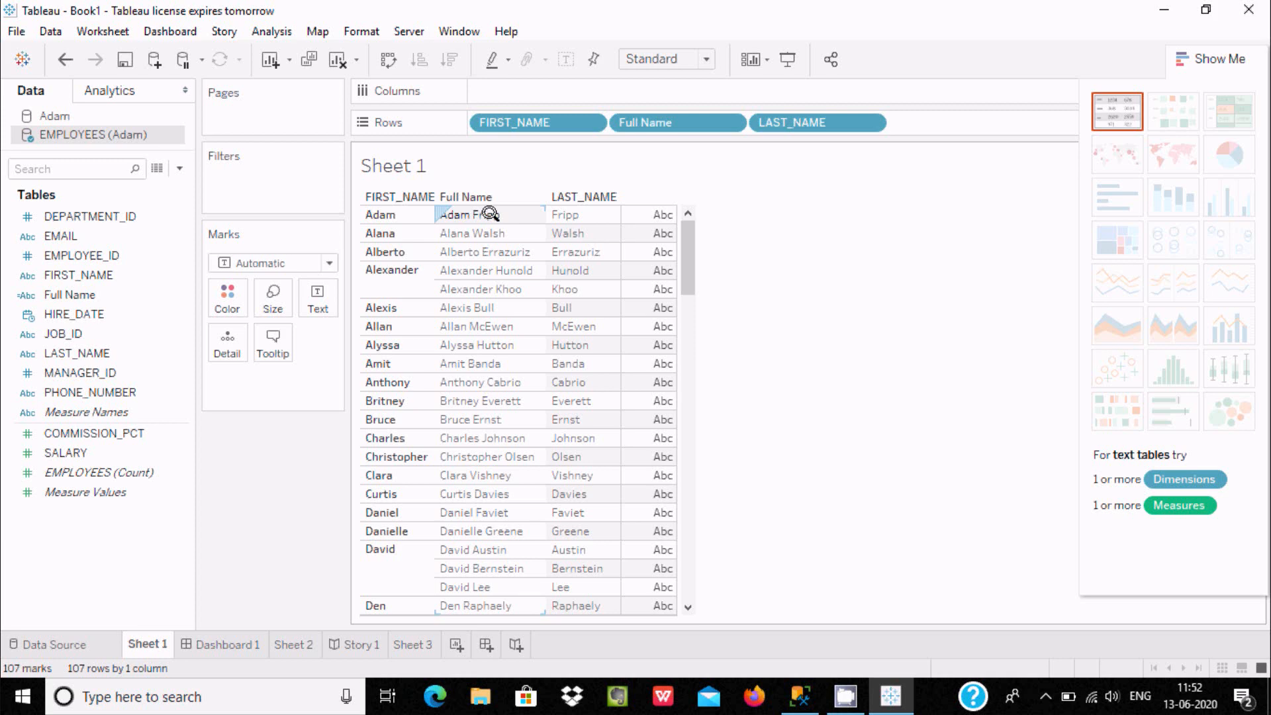
mouse_move(466, 239)
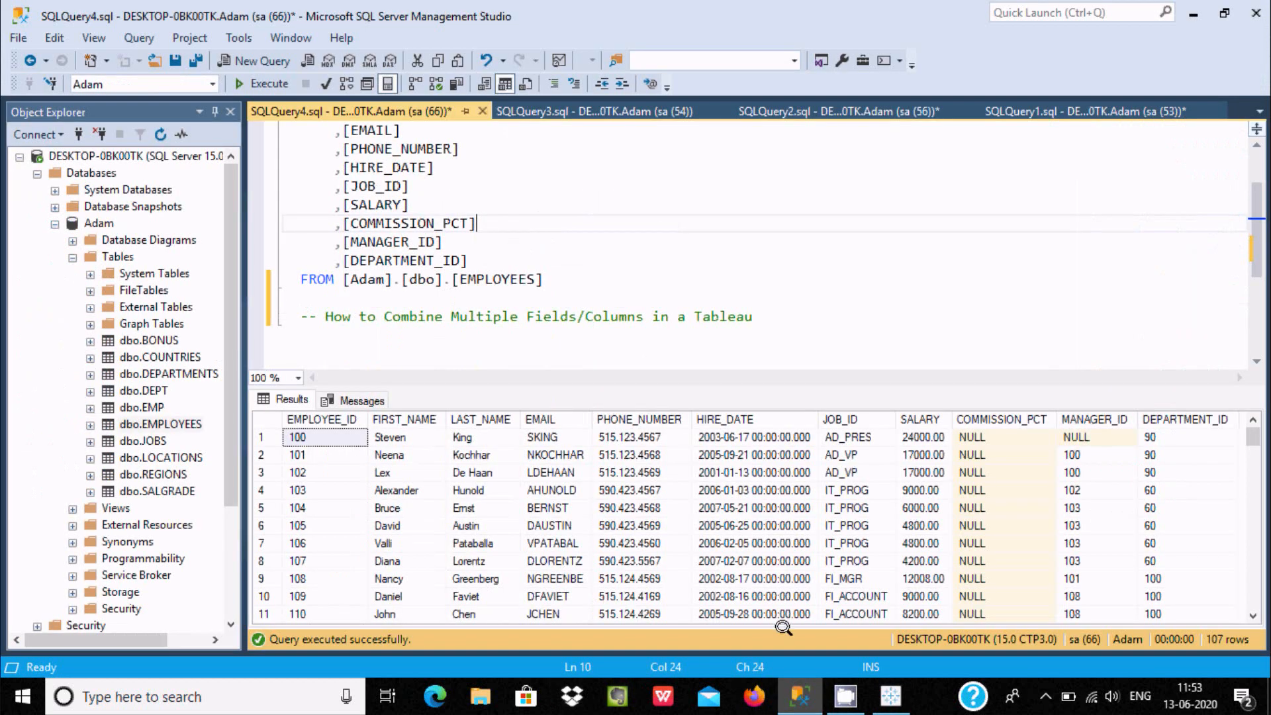
left_click(389, 436)
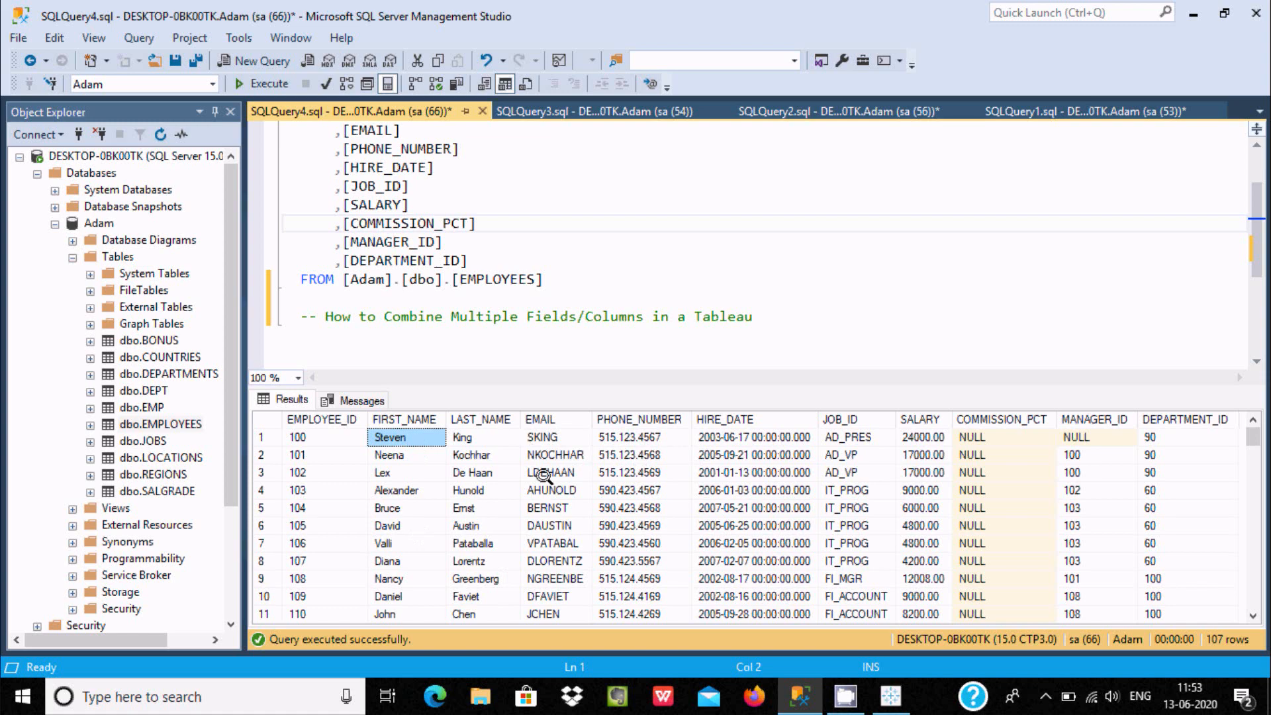
mouse_move(466, 292)
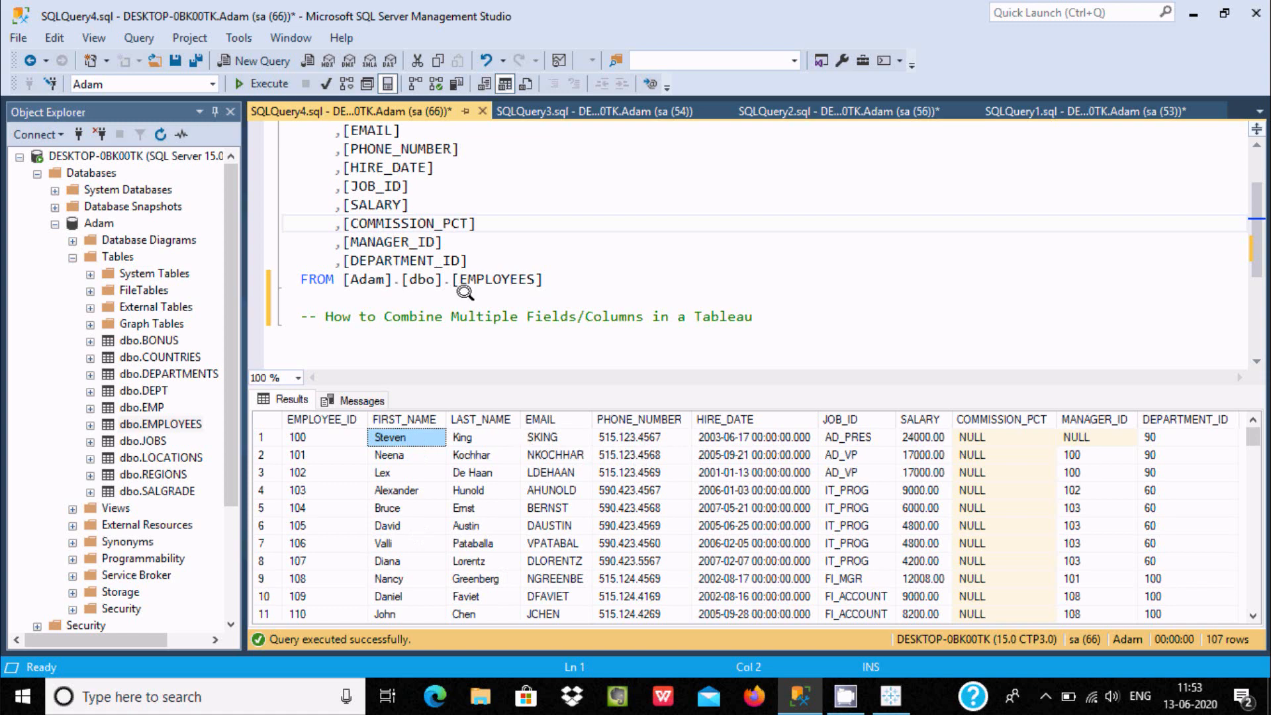
left_click(442, 241)
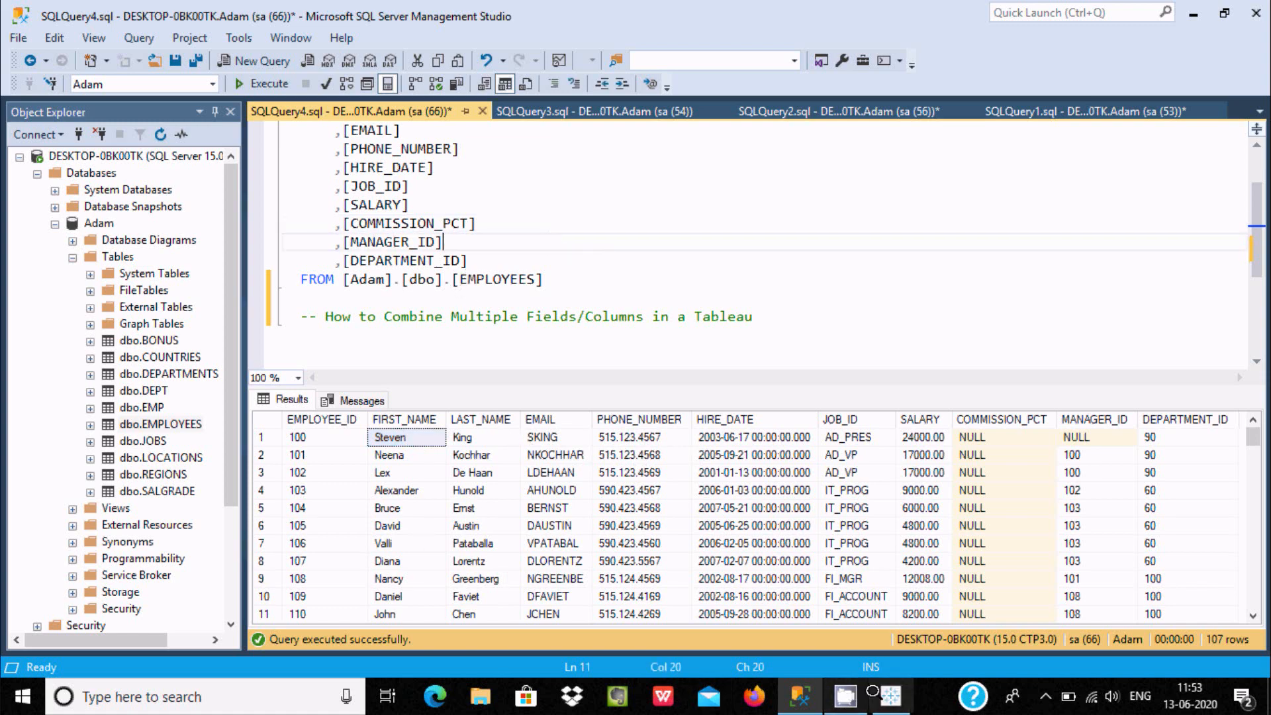
Edit Full Name to append + " " + [EMAIL] after the last name.
left_click(888, 696)
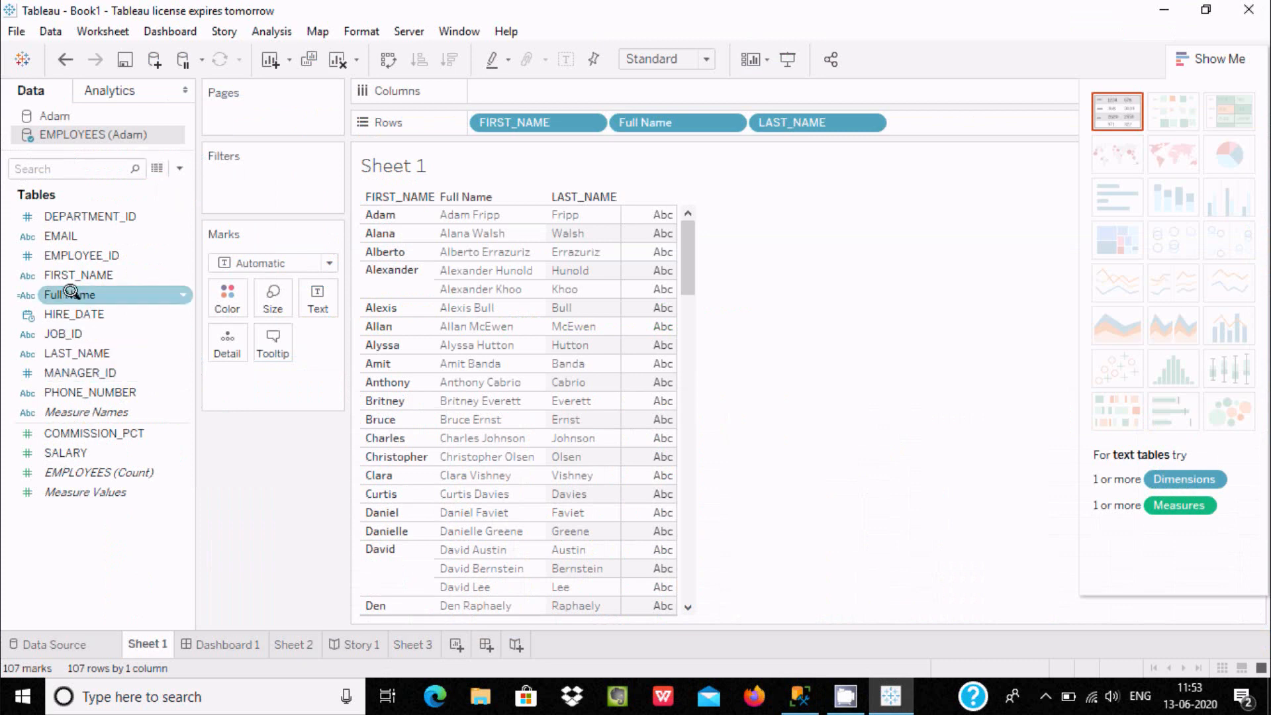
right_click(69, 294)
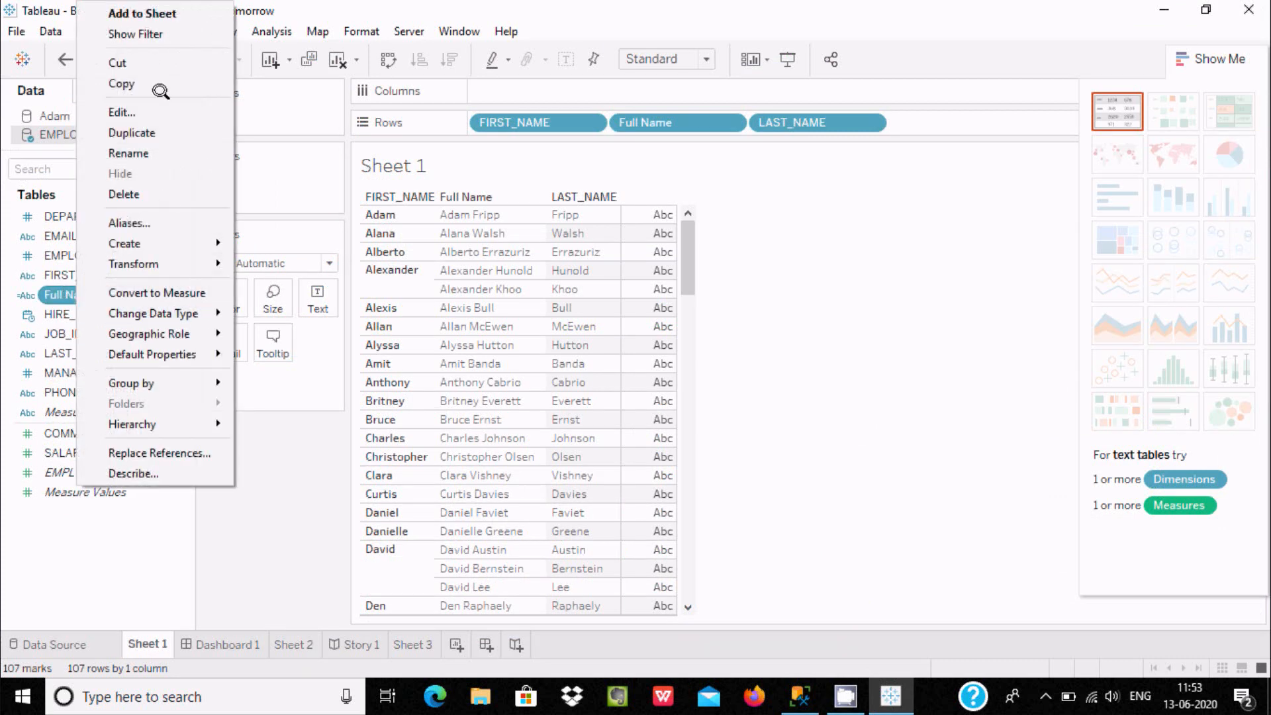
left_click(120, 111)
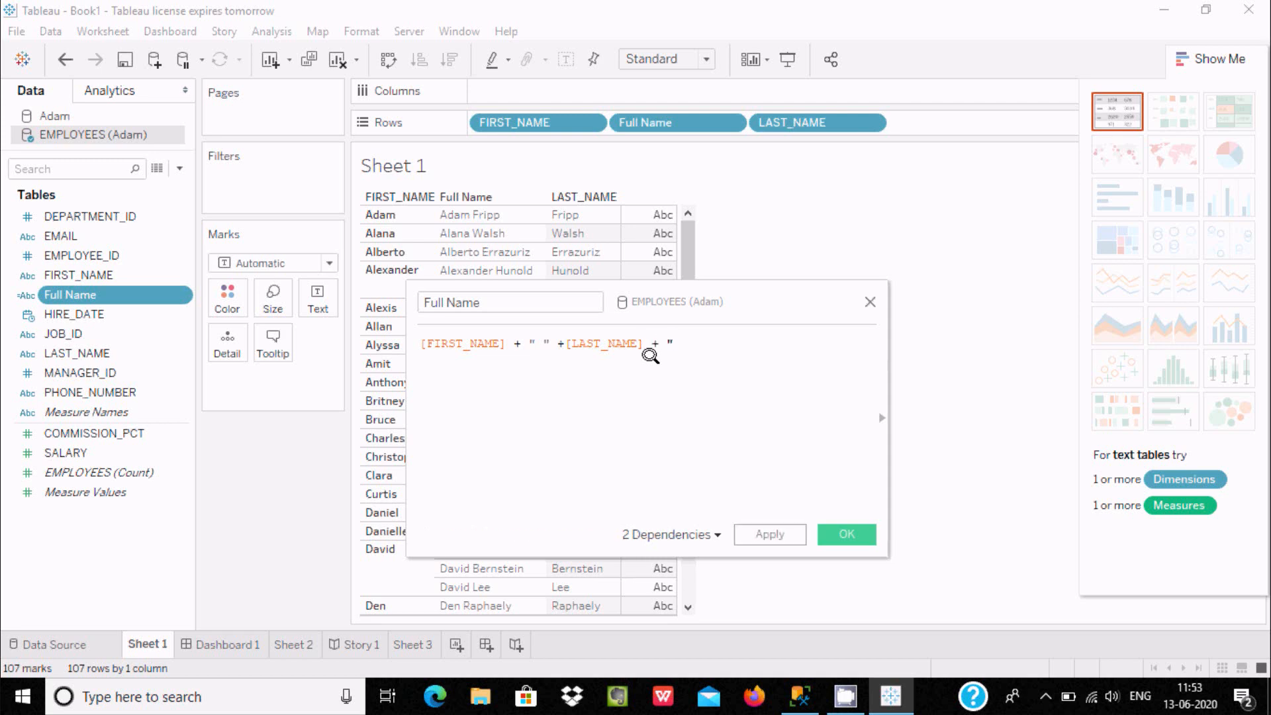
left_click(680, 344)
type("  \" + [")
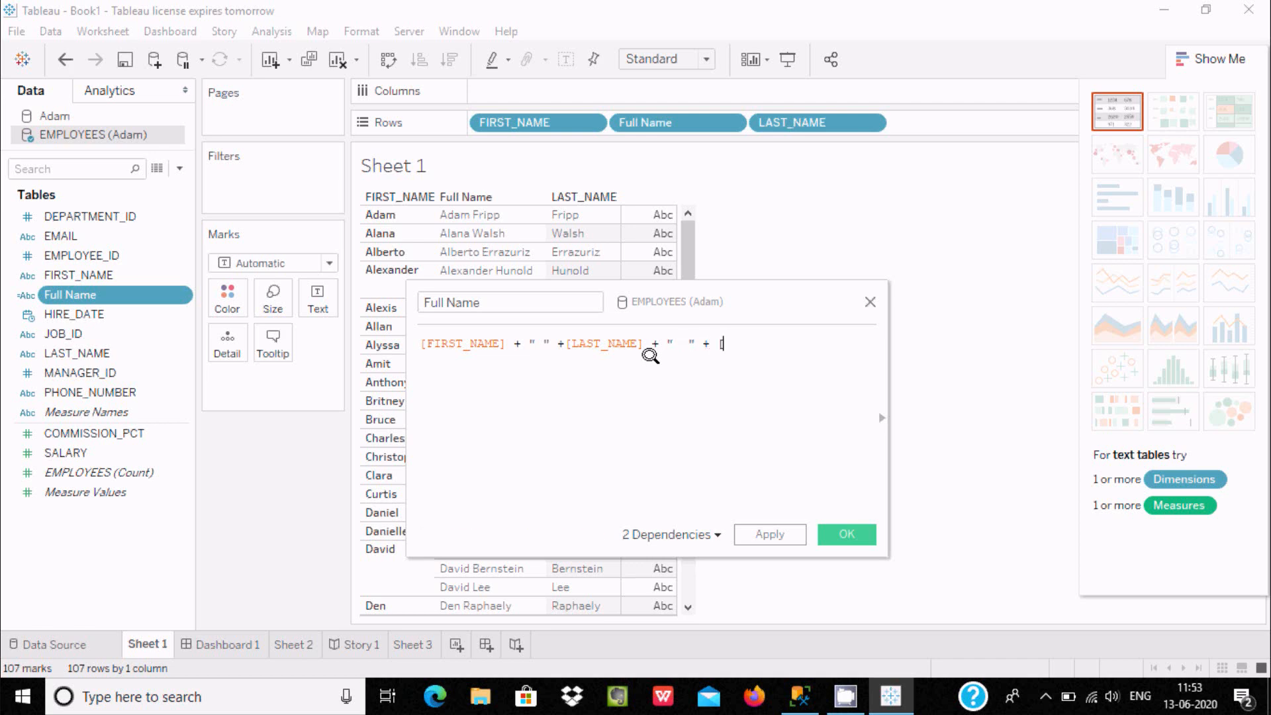
type("{")
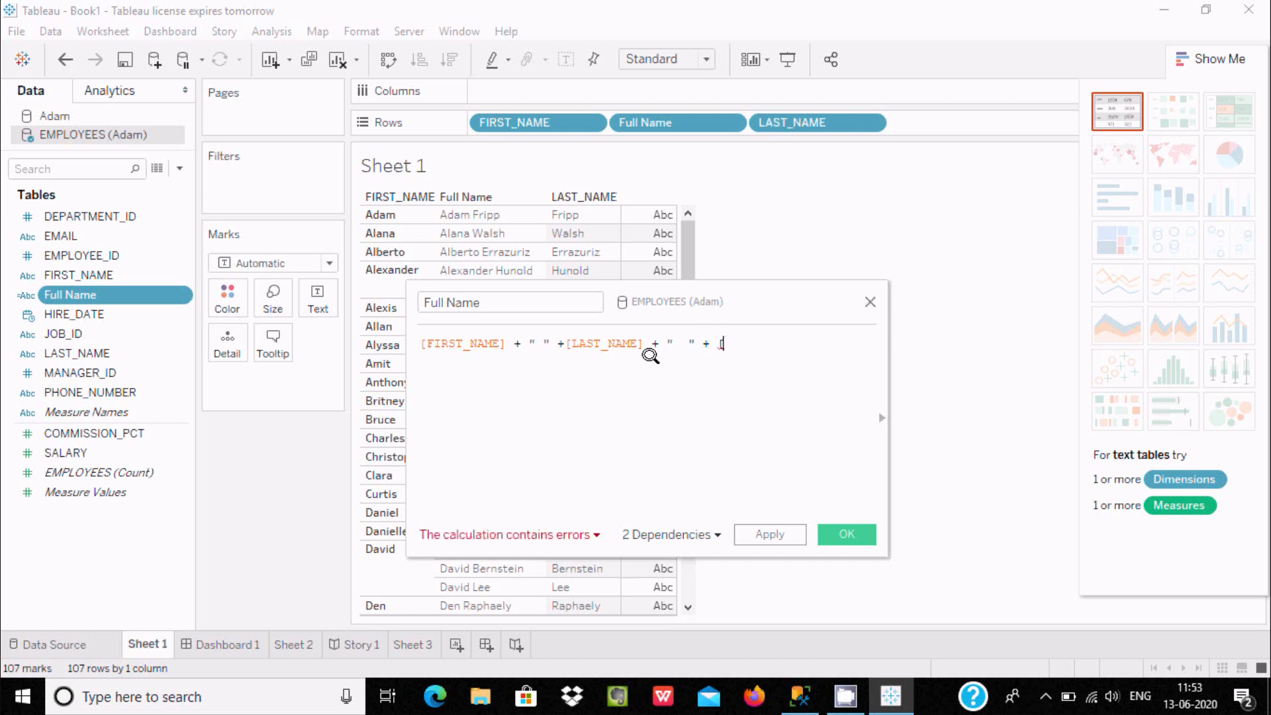
type("[EMAIL]")
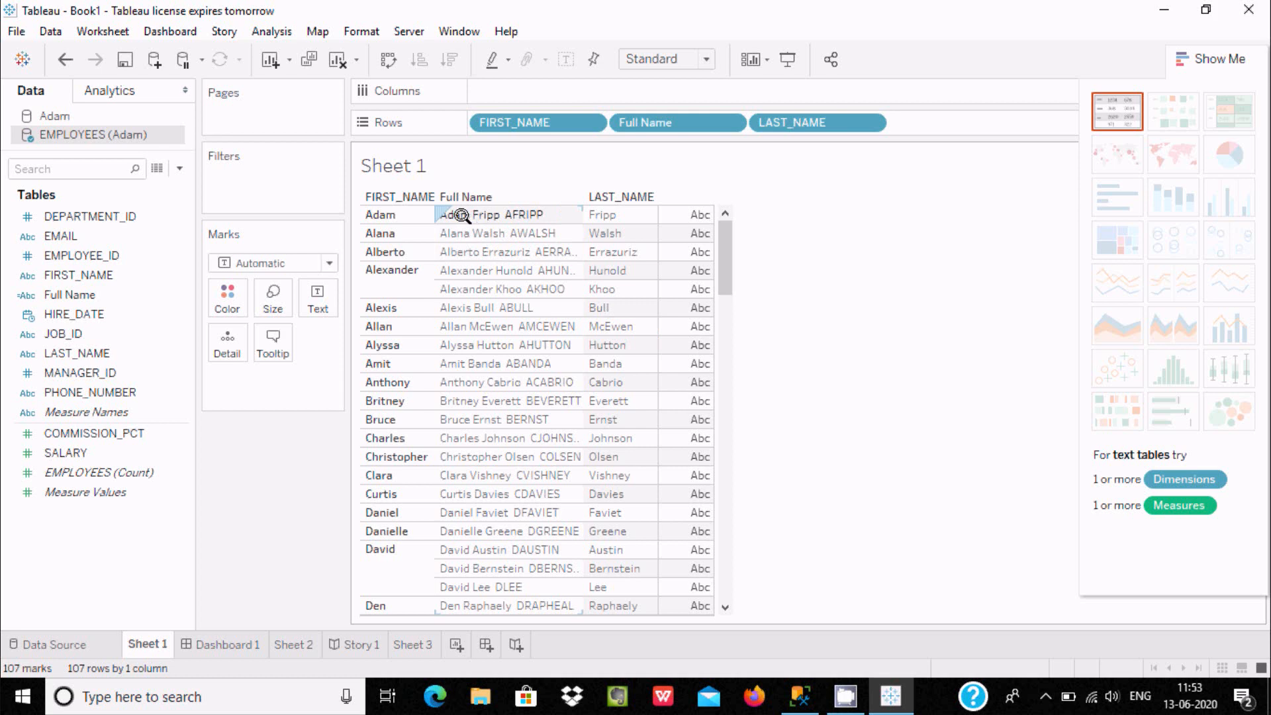
mouse_move(535, 206)
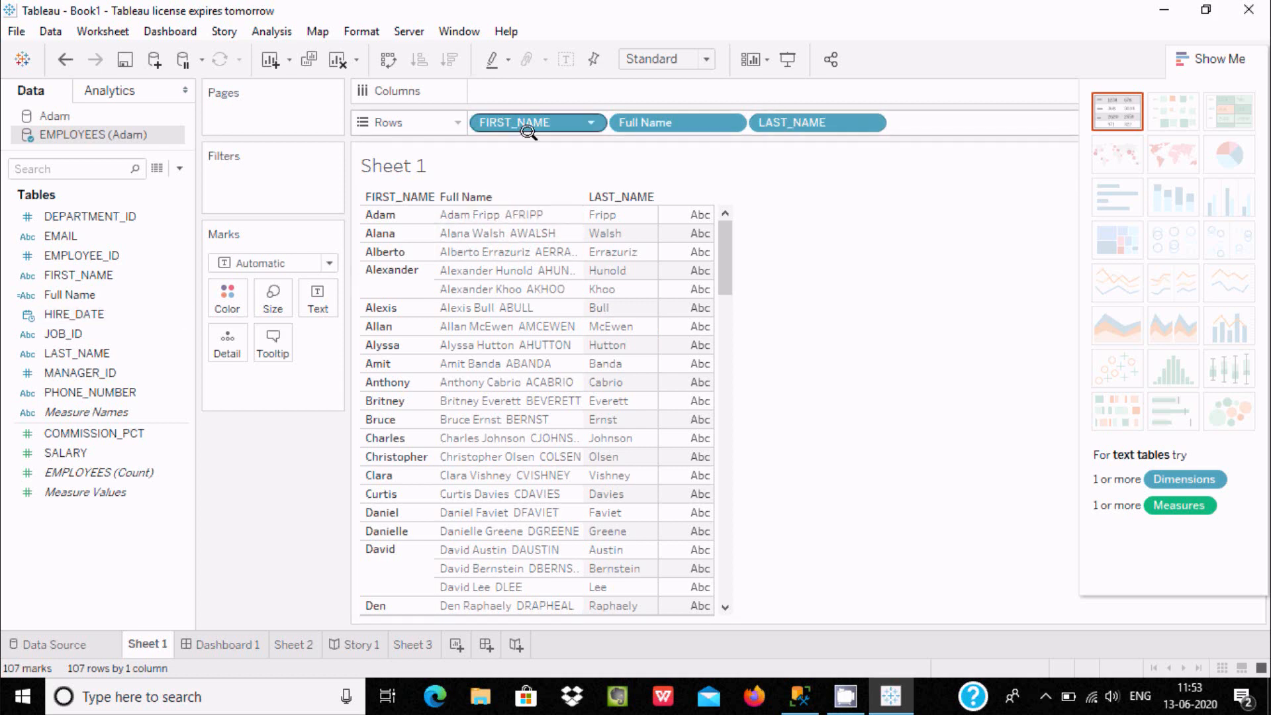
Put EMAIL on the Rows shelf between Full Name and LAST_NAME.
left_click(59, 237)
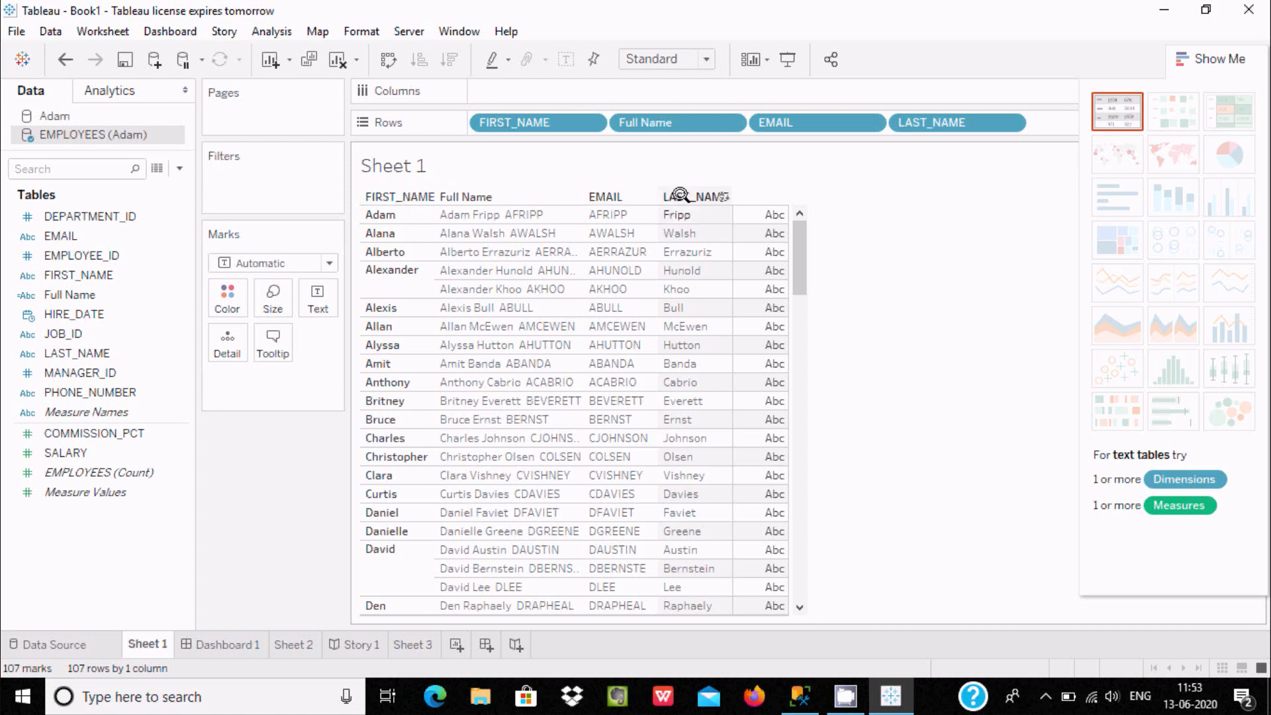
mouse_move(457, 213)
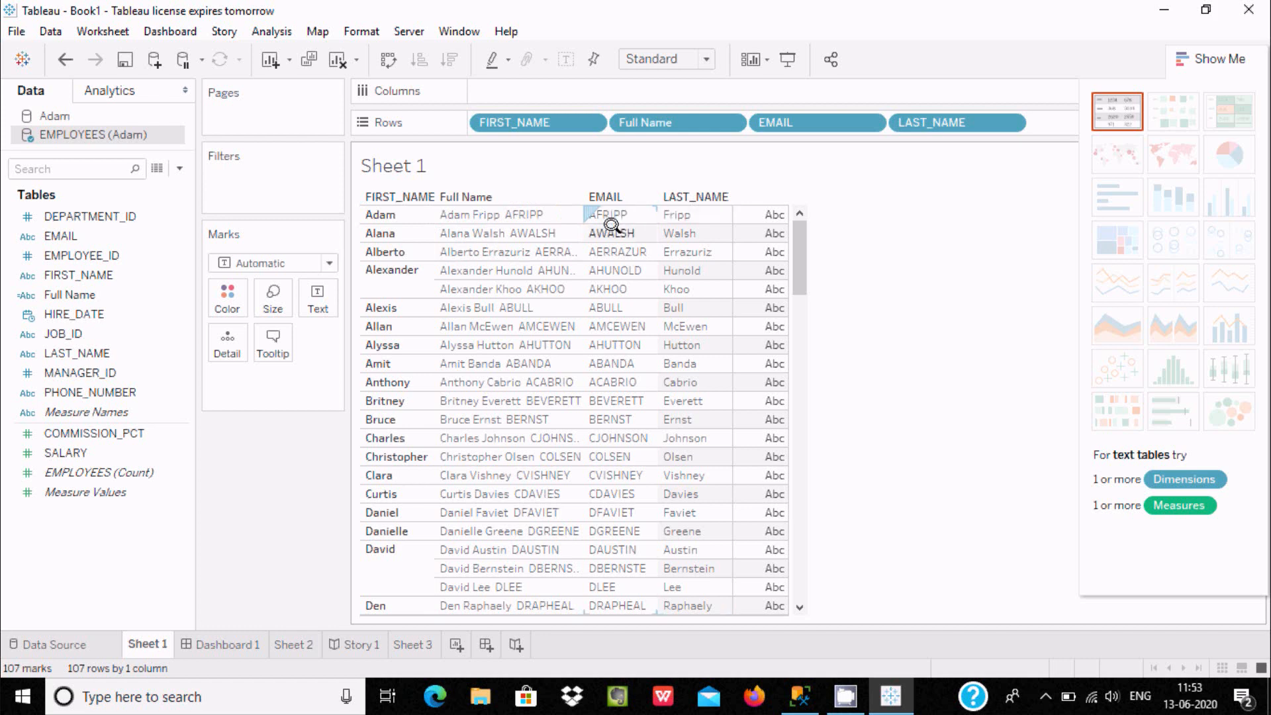
mouse_move(616, 325)
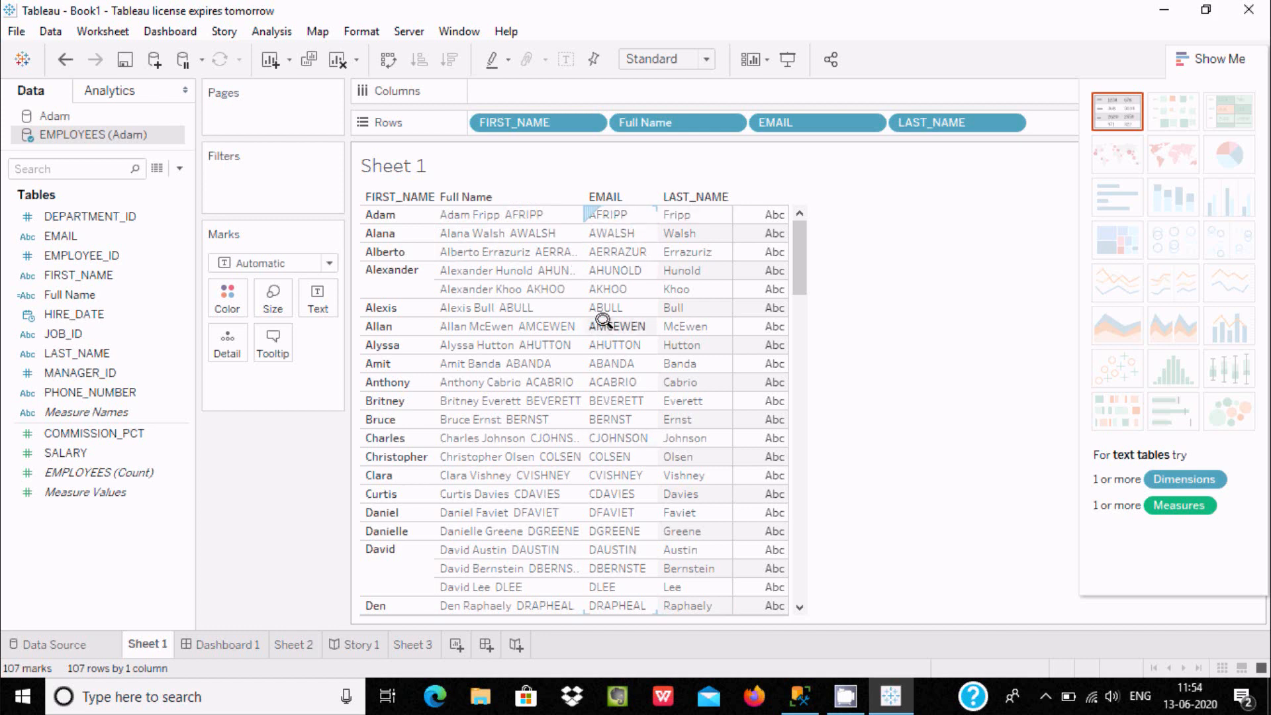
mouse_move(915, 213)
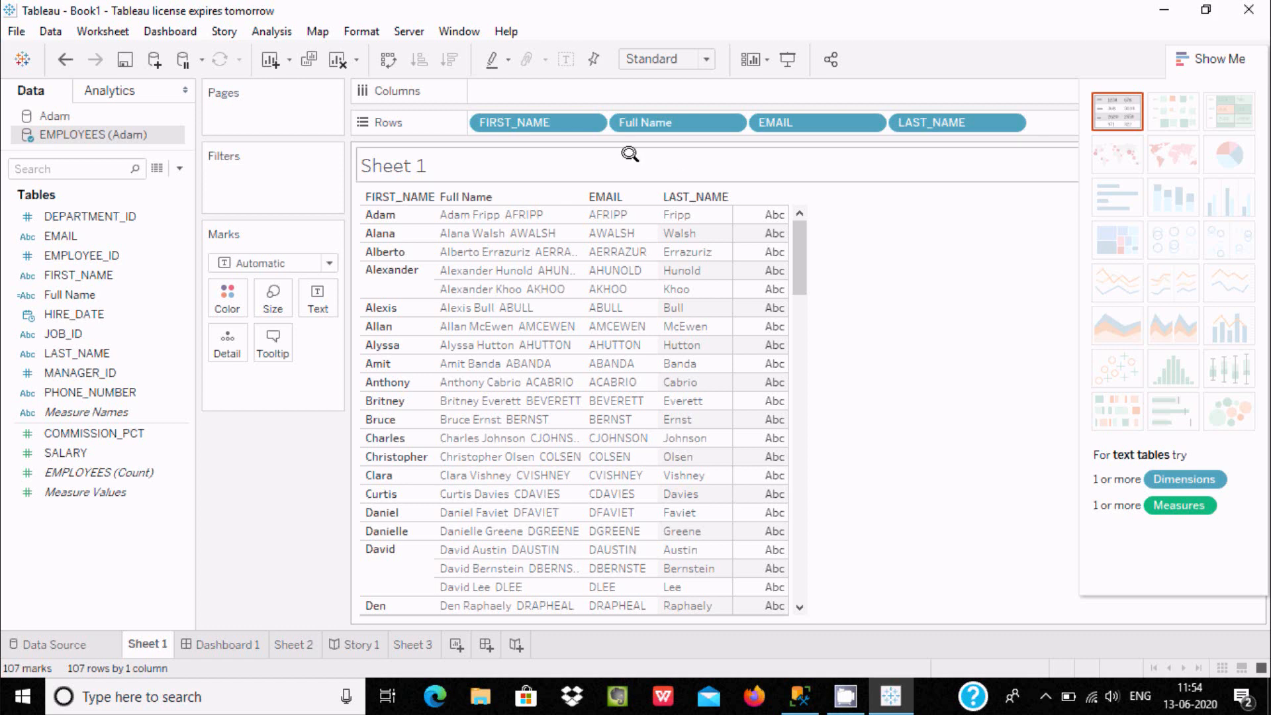
mouse_move(286, 524)
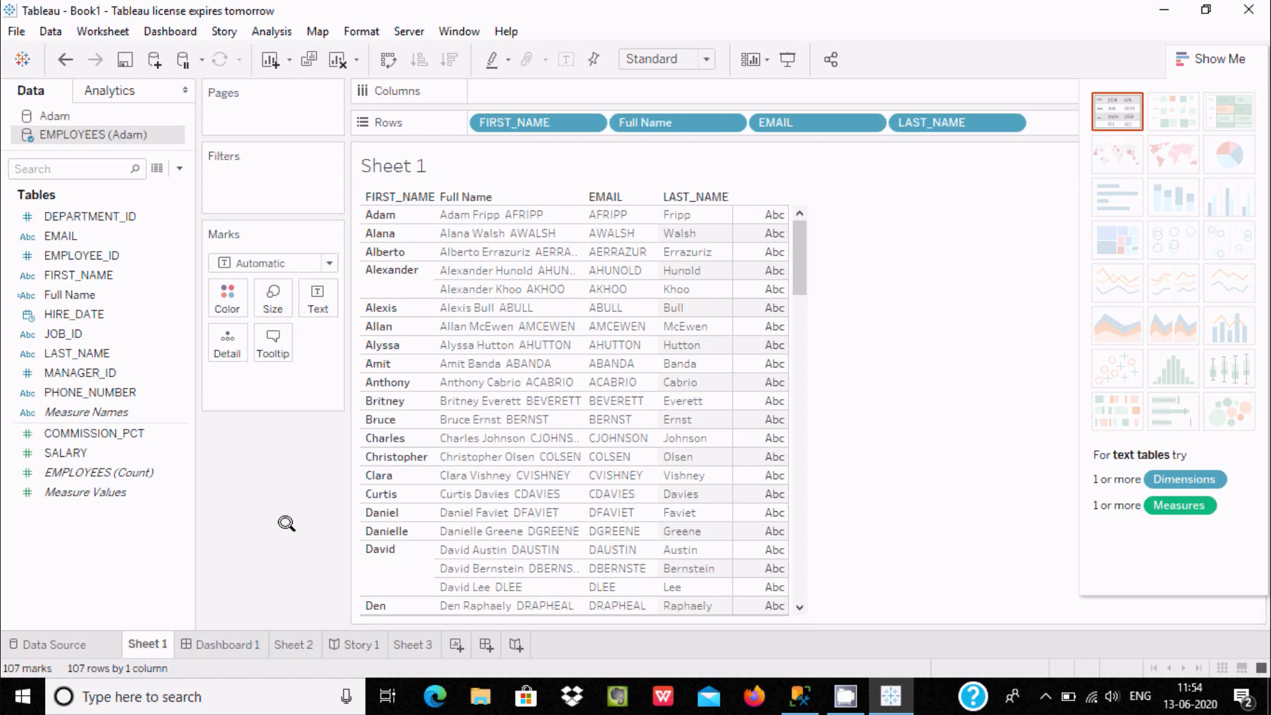
mouse_move(349, 416)
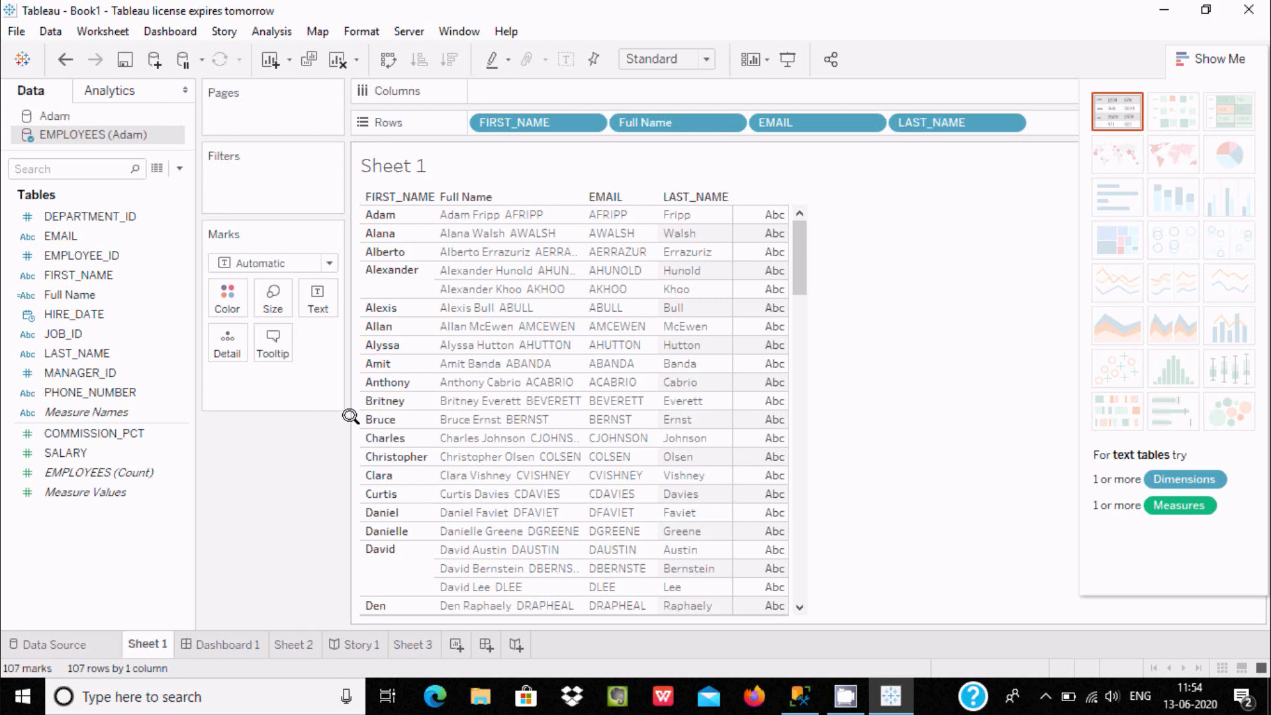